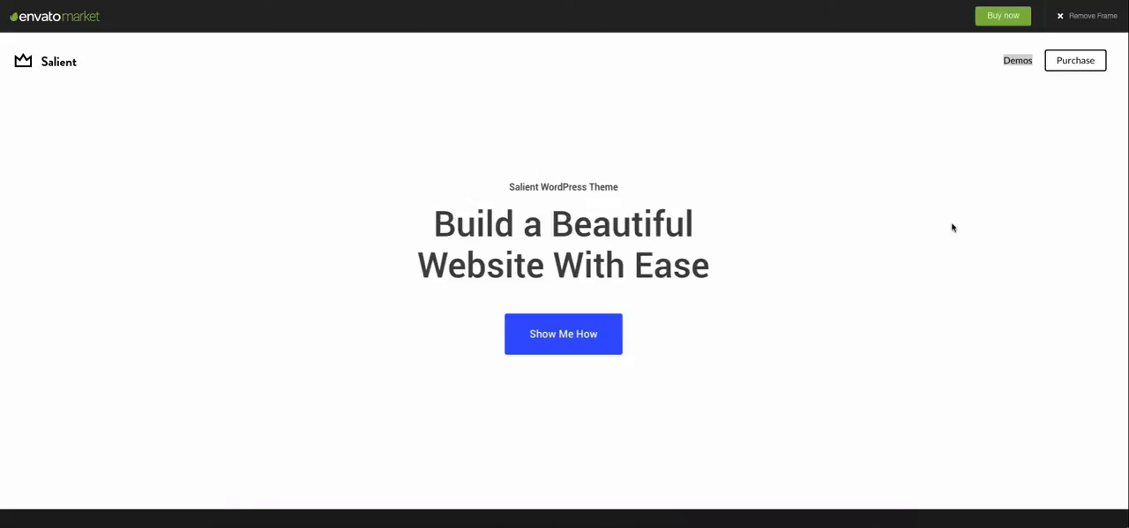
mouse_move(939, 228)
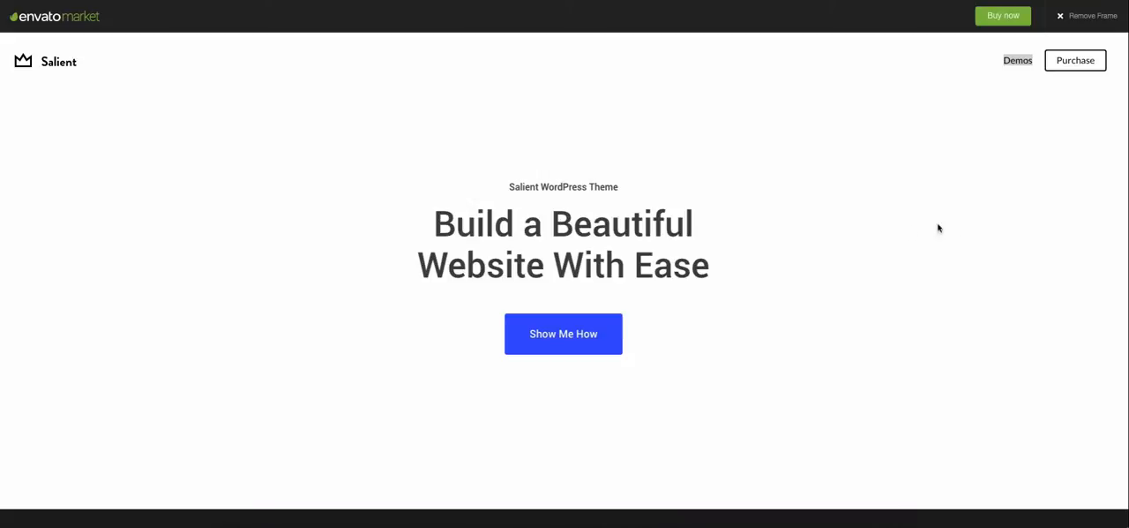
mouse_move(297, 223)
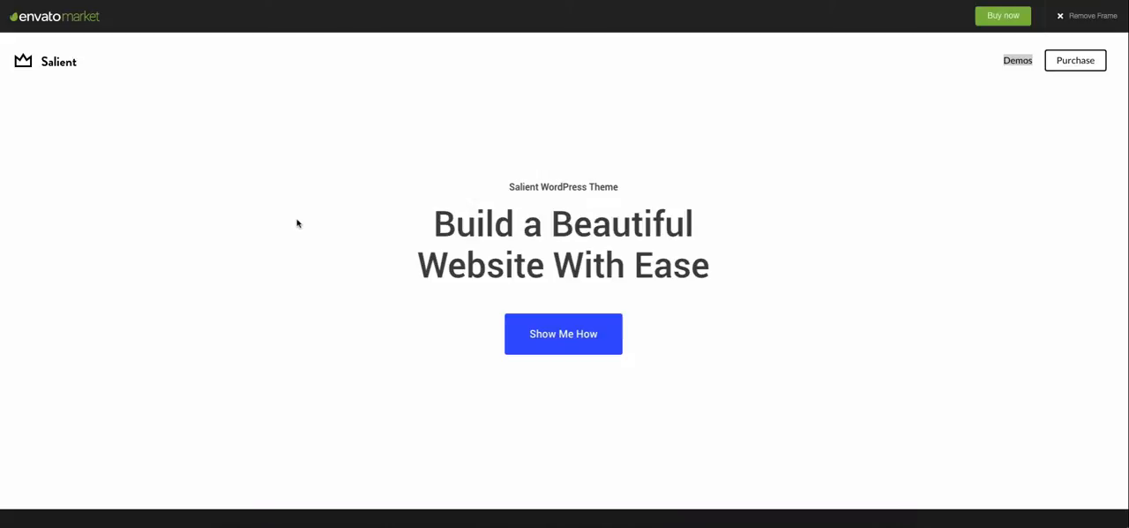
Scroll past the 'Build a Beautiful Website With Ease' hero to the Salient Studio section.
scroll("down", 3)
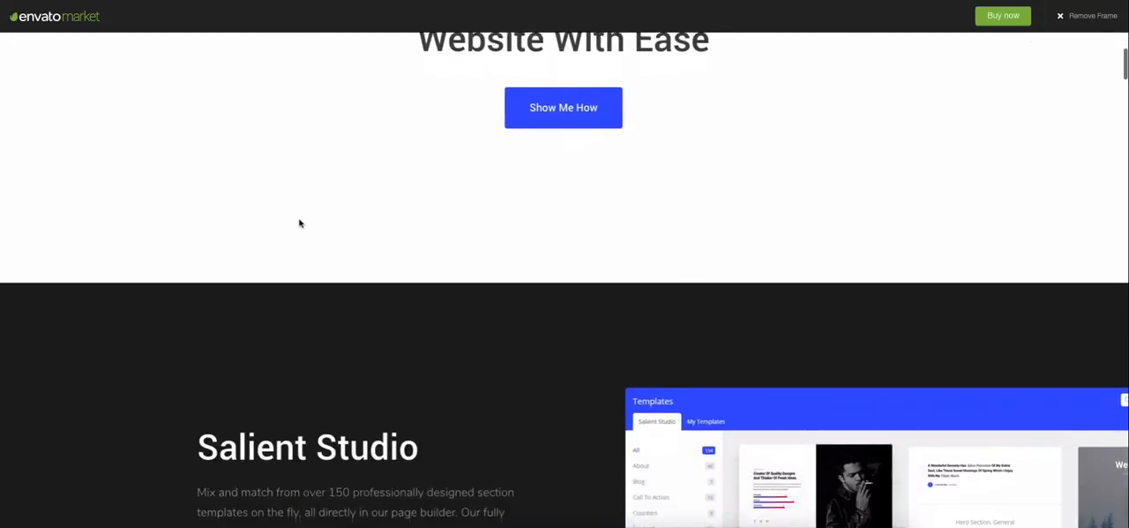
Scroll past the Salient Studio description to the 'Over 150 Templates Included' heading.
scroll("down", 3)
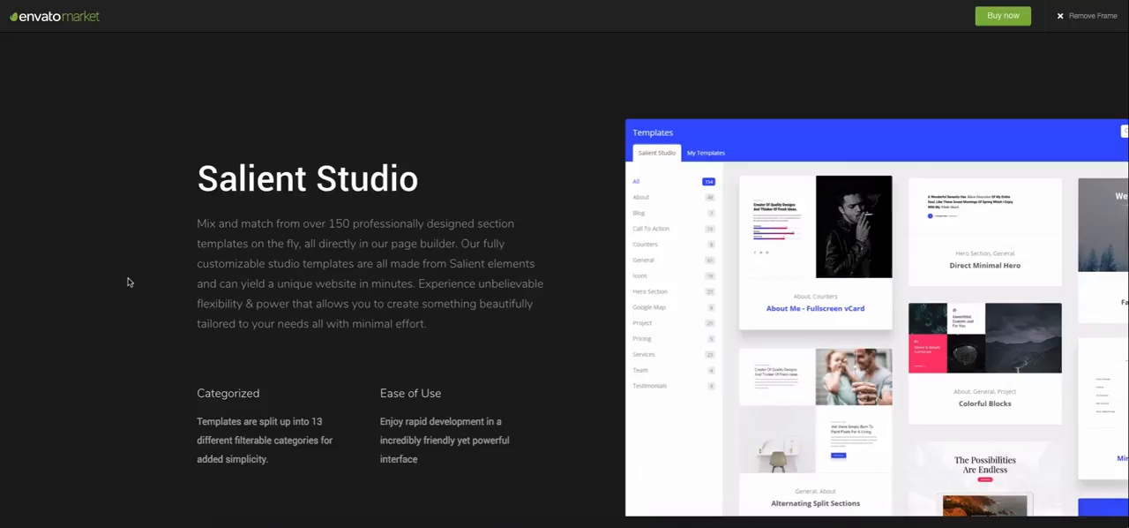
scroll("down", 3)
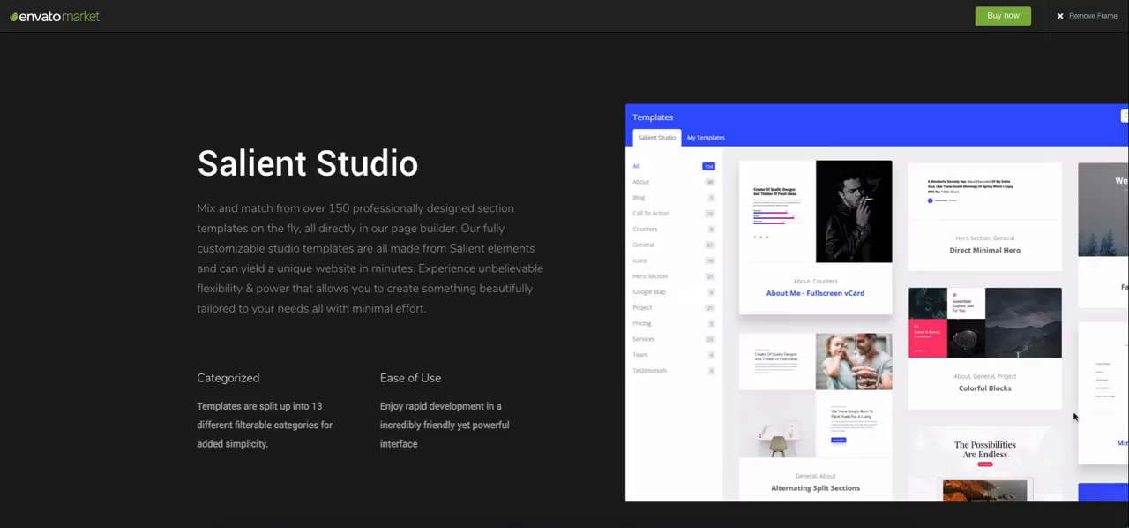
mouse_move(656, 326)
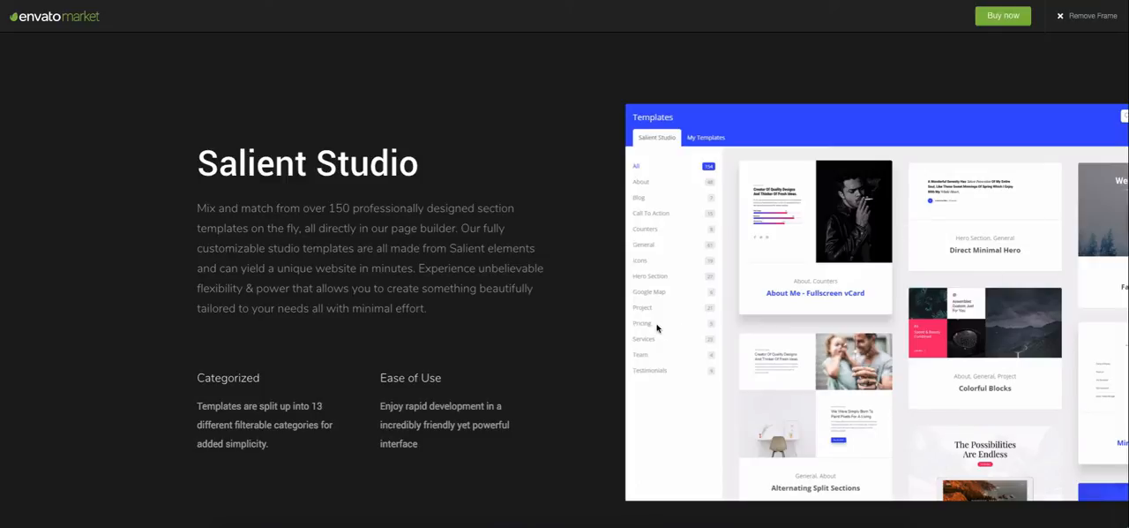
mouse_move(909, 386)
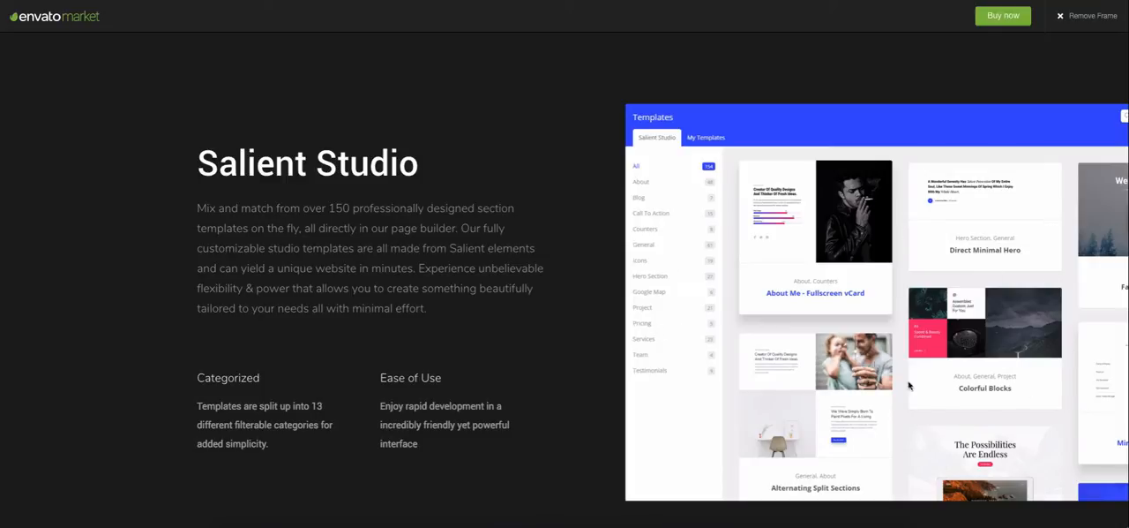
mouse_move(932, 261)
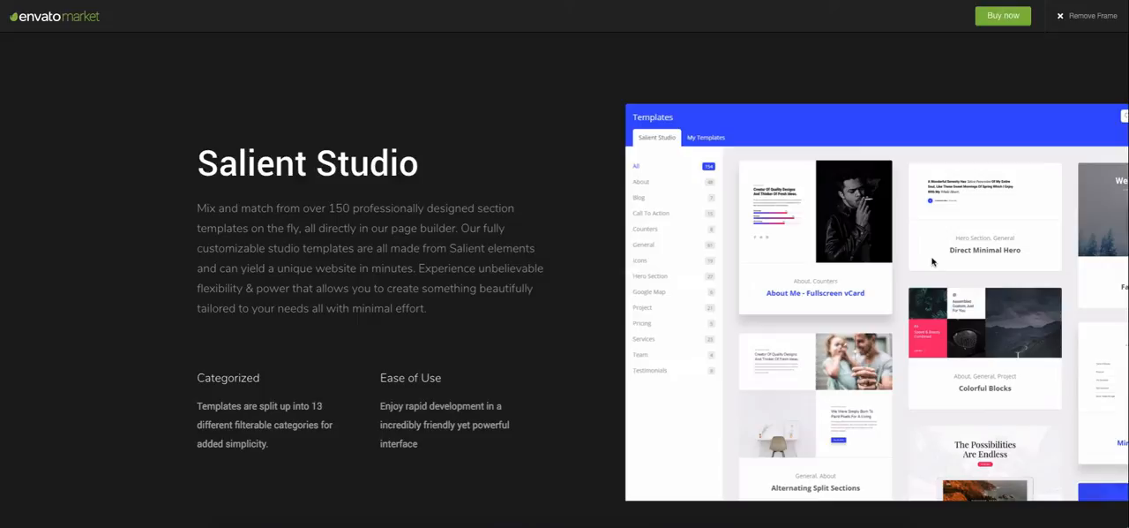
mouse_move(861, 272)
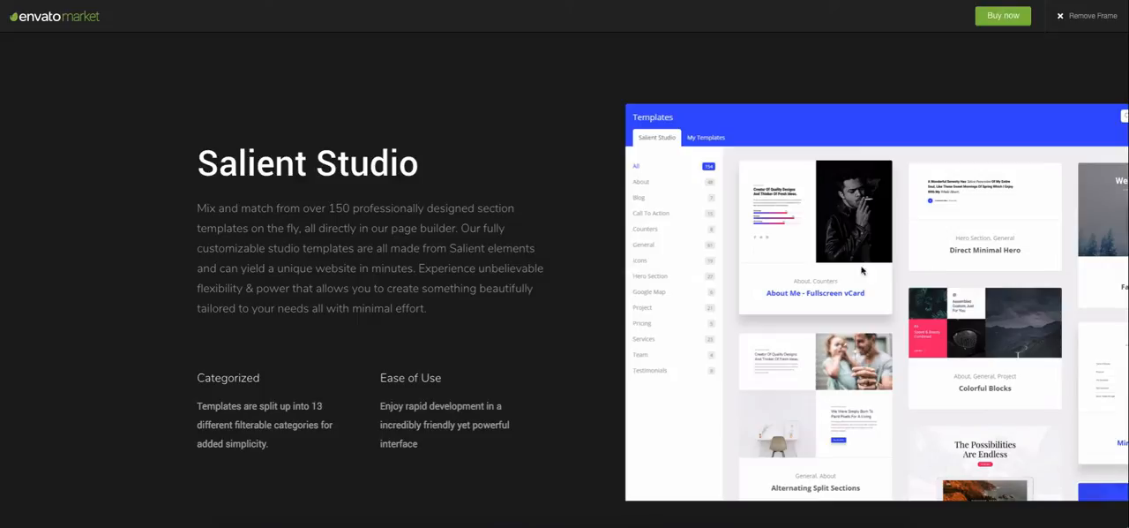
mouse_move(70, 314)
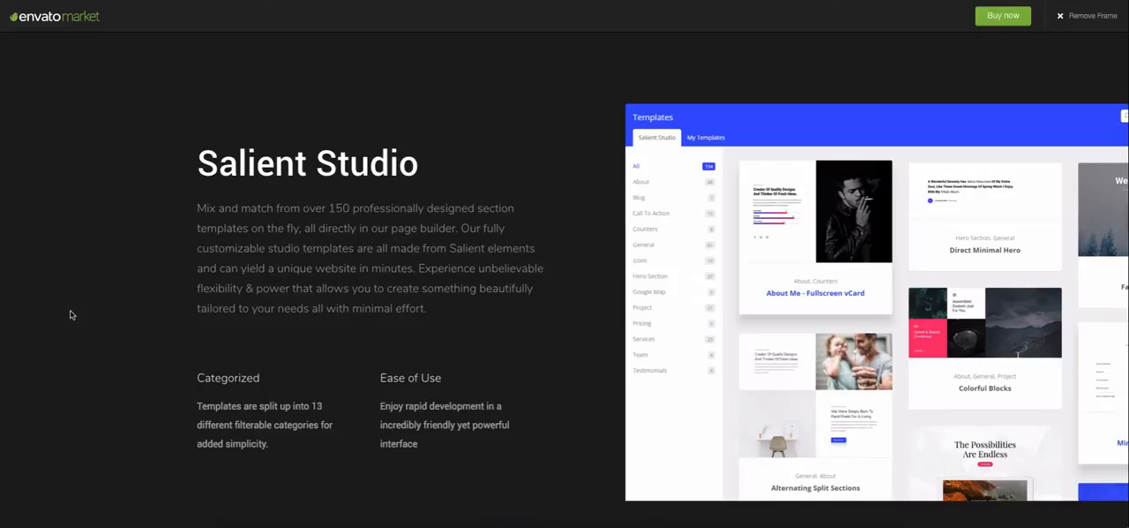
scroll("down", 3)
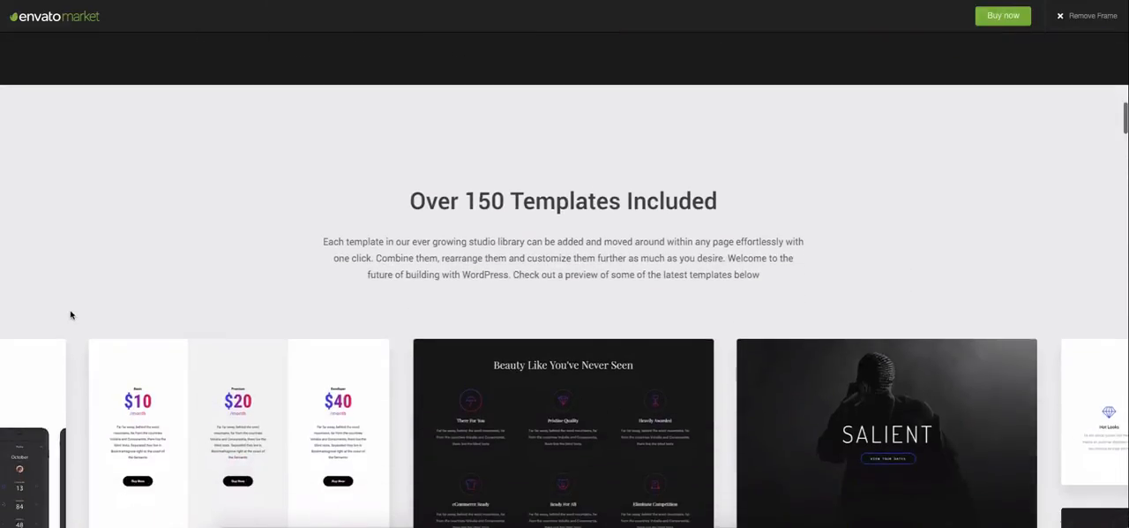
Scroll through the template preview grid to the 'Building websites has never been so pleasurable' video section.
scroll("down", 3)
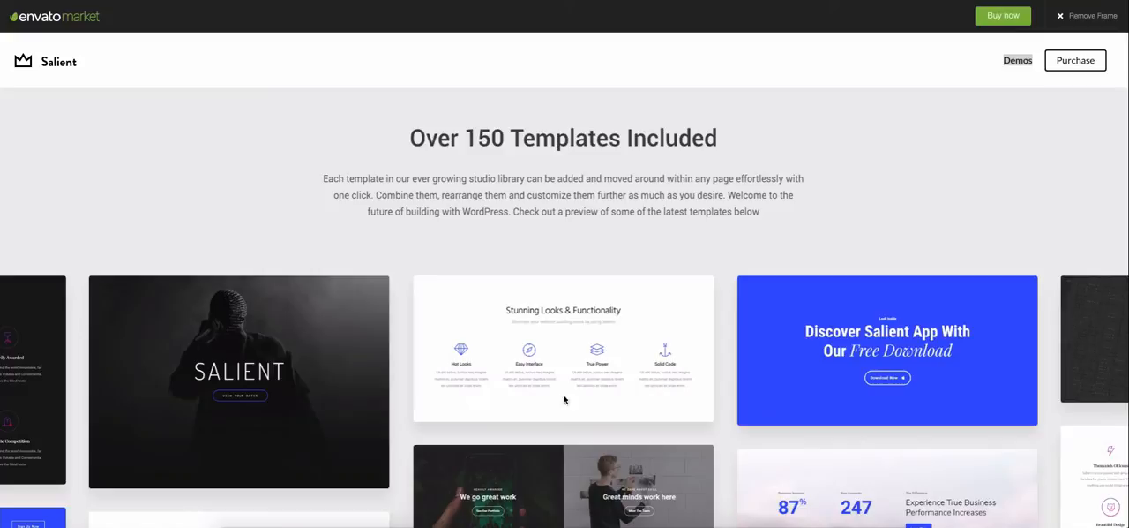
scroll("down", 3)
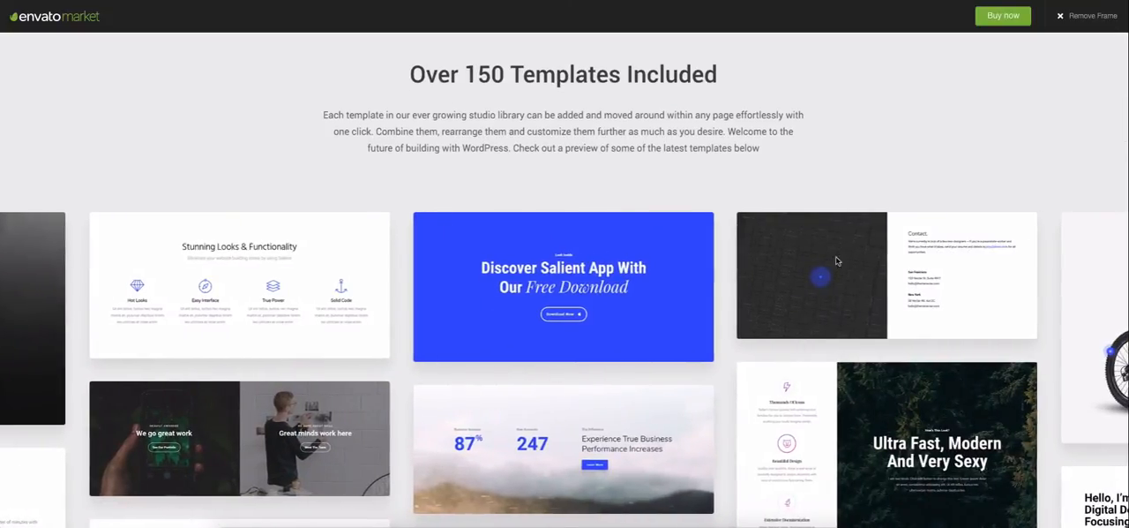
scroll("down", 3)
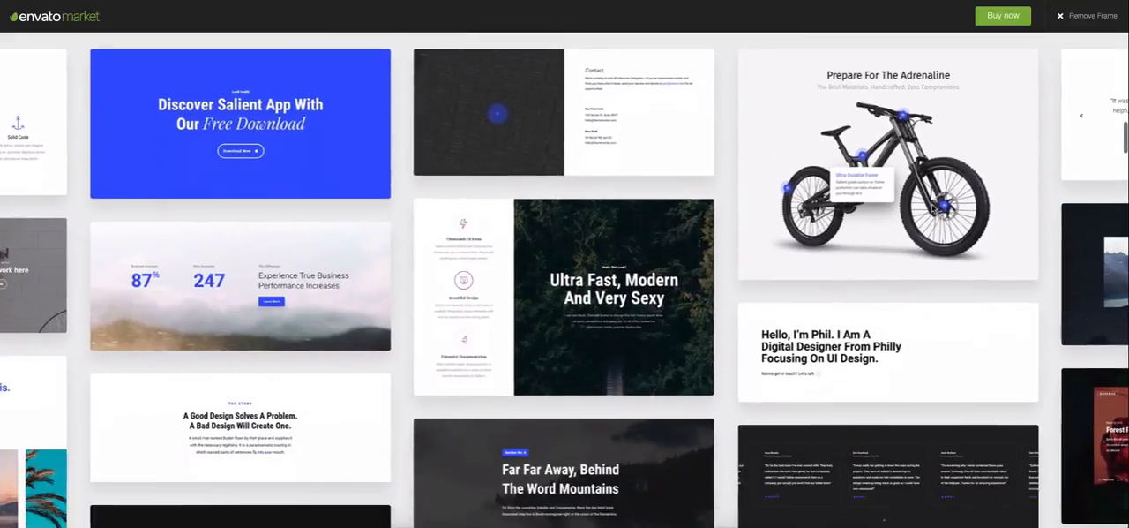
scroll("down", 3)
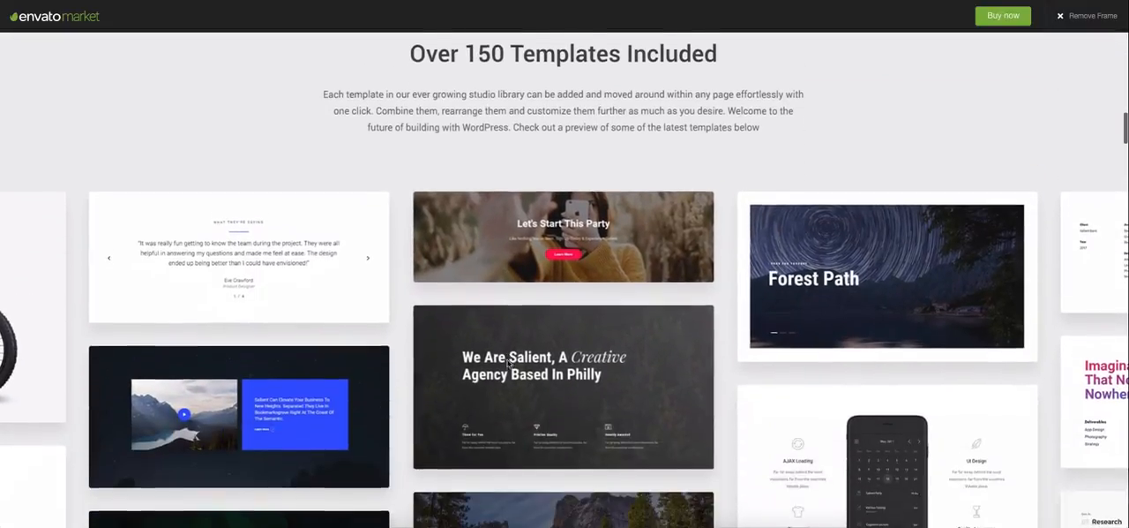
scroll("down", 3)
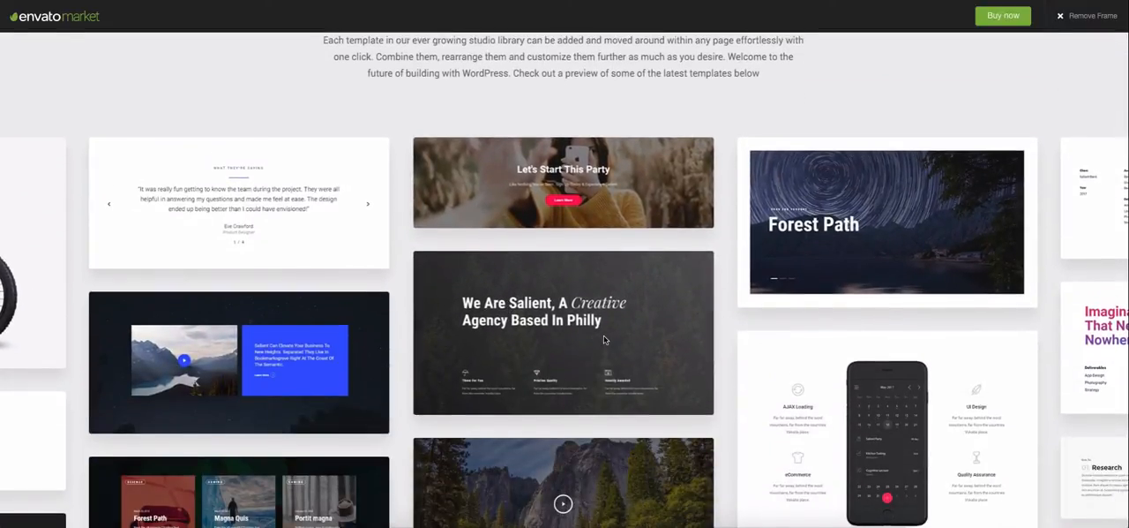
scroll("down", 3)
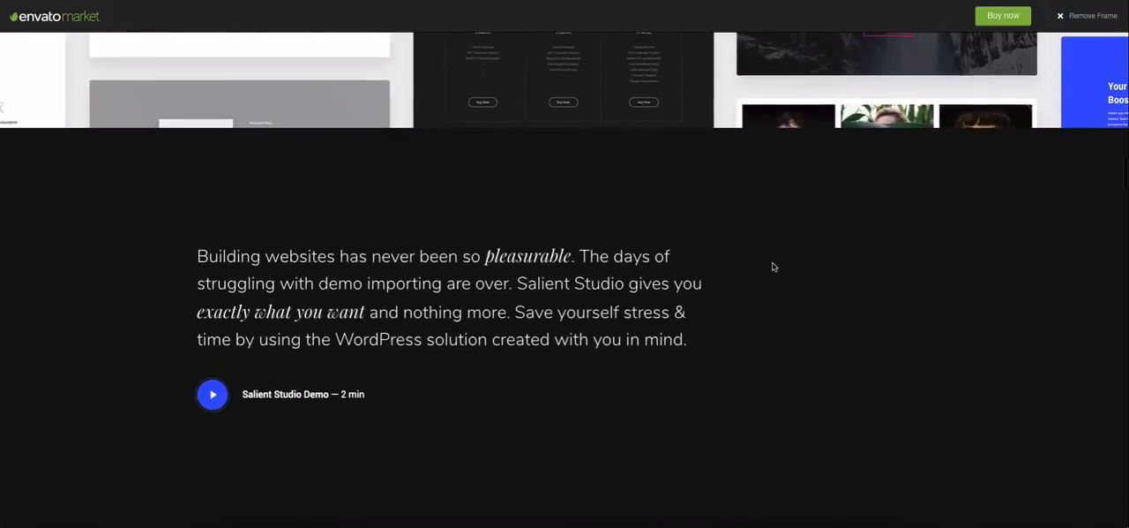
Scroll through the Installable Demos list (Restaurant, Service, Product, Photography, Agency).
scroll("down", 3)
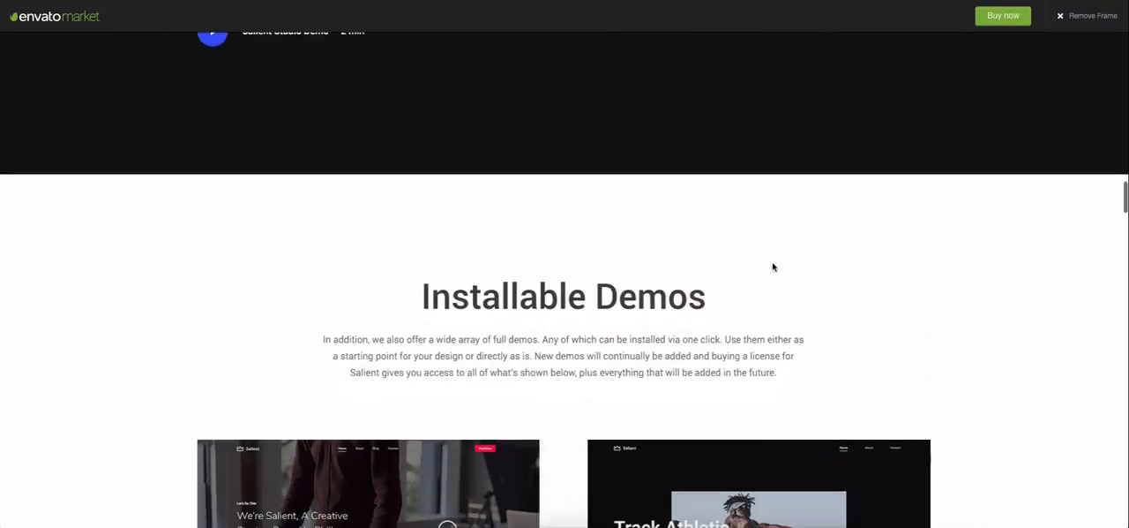
scroll("down", 3)
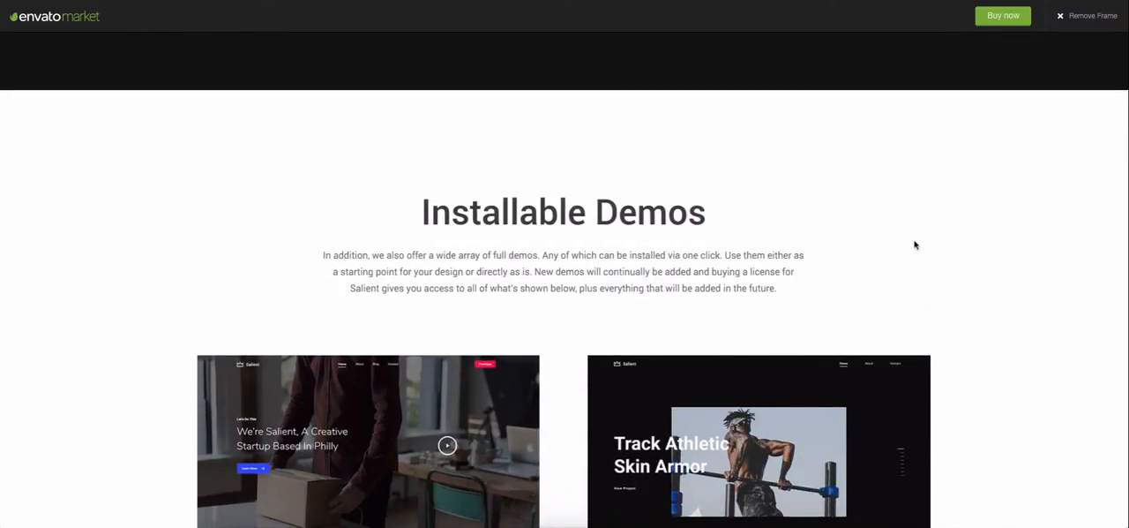
scroll("down", 3)
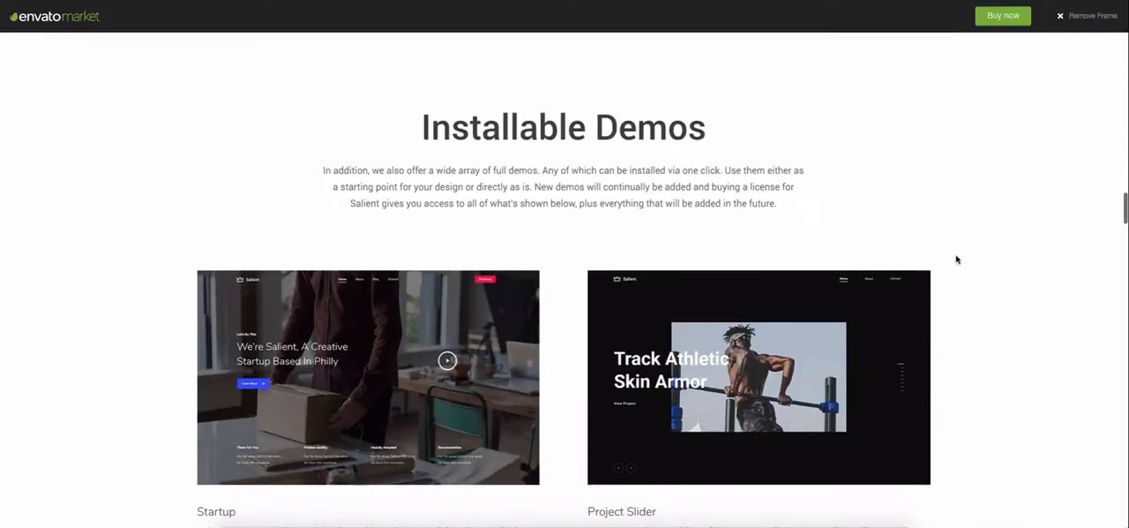
scroll("down", 3)
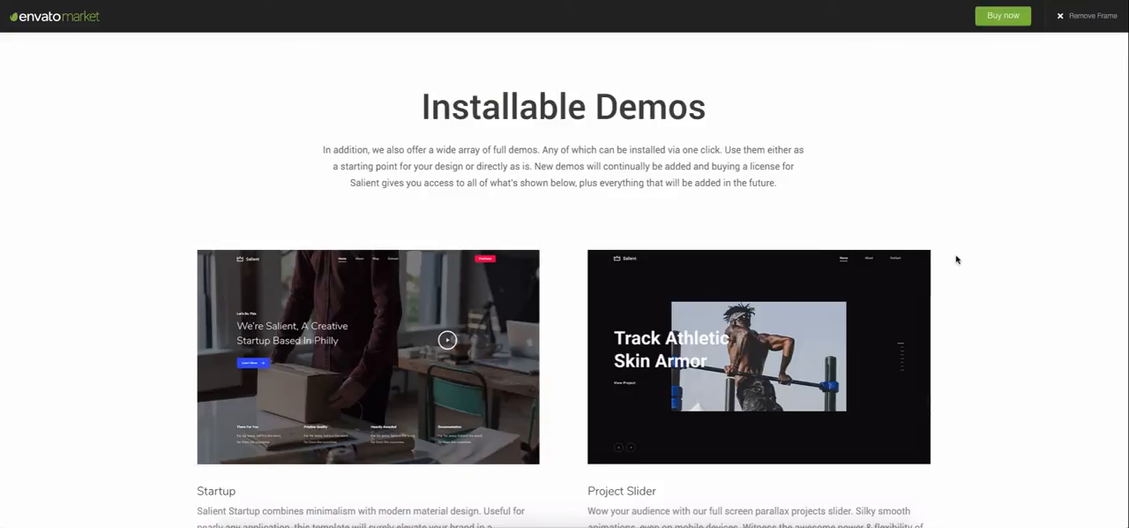
mouse_move(427, 291)
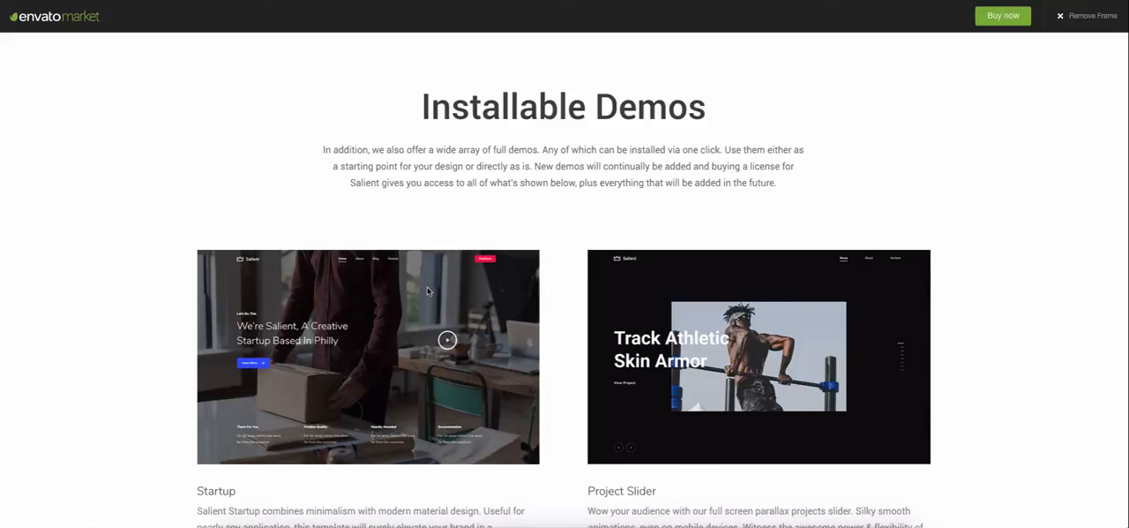
scroll("down", 3)
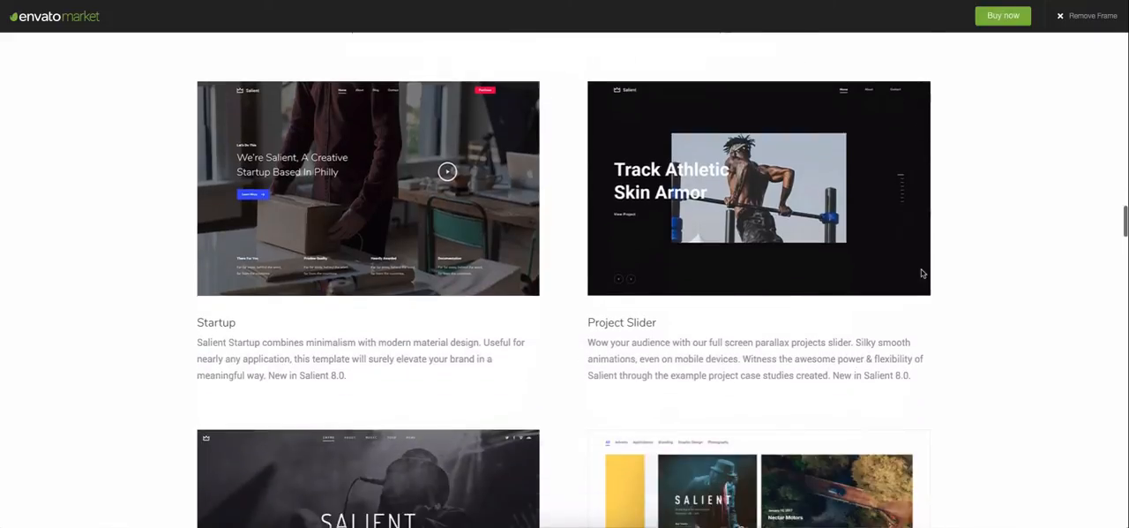
Continue down the demos and land on the main demo homepage headed 'This Is Salient'.
scroll("down", 3)
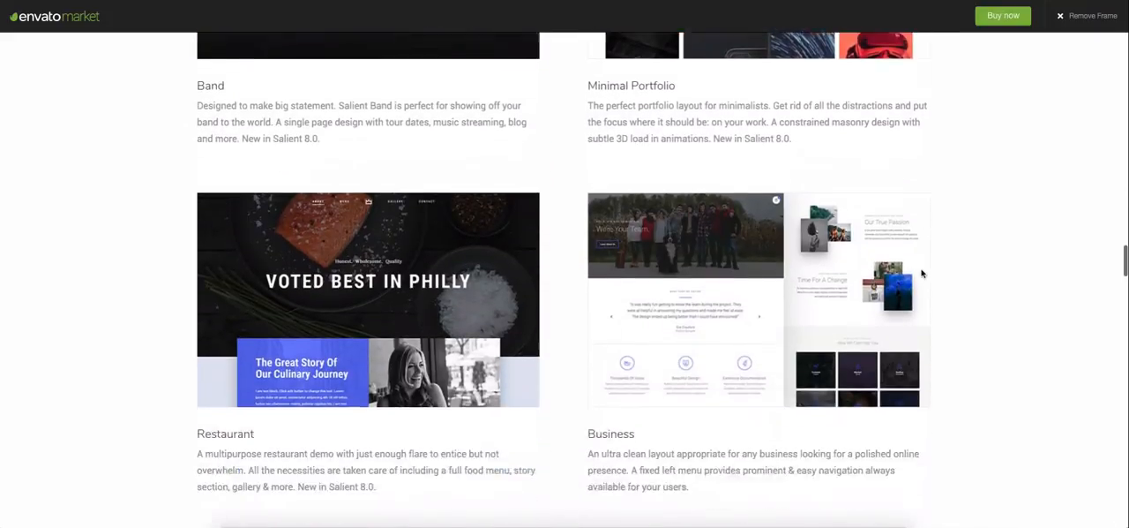
scroll("down", 3)
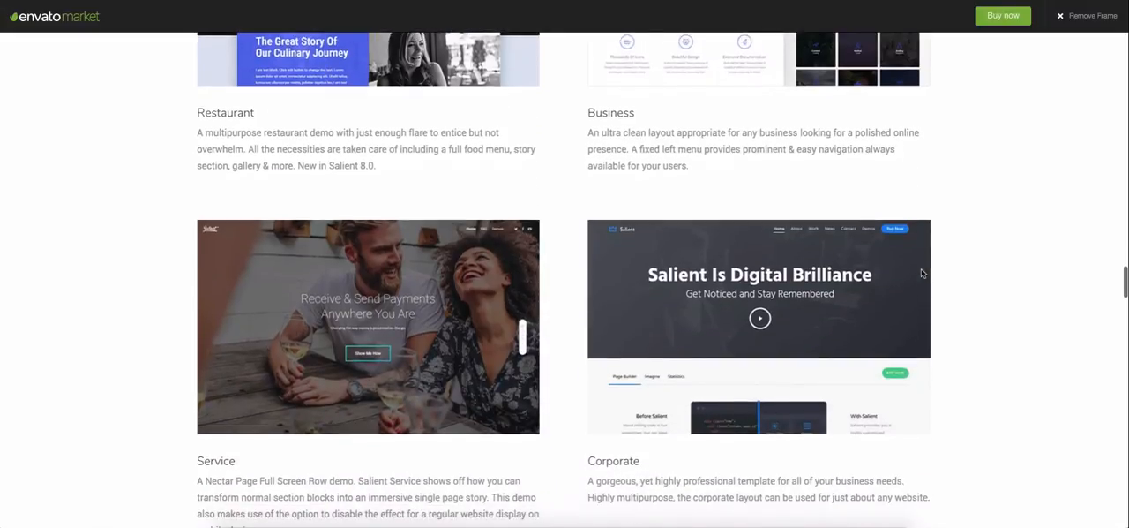
scroll("down", 3)
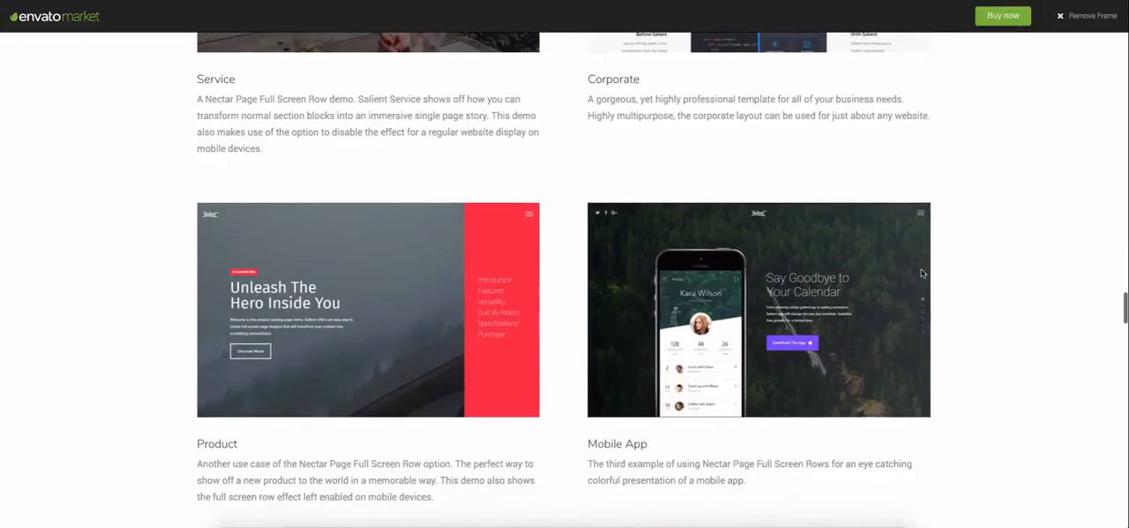
scroll("down", 3)
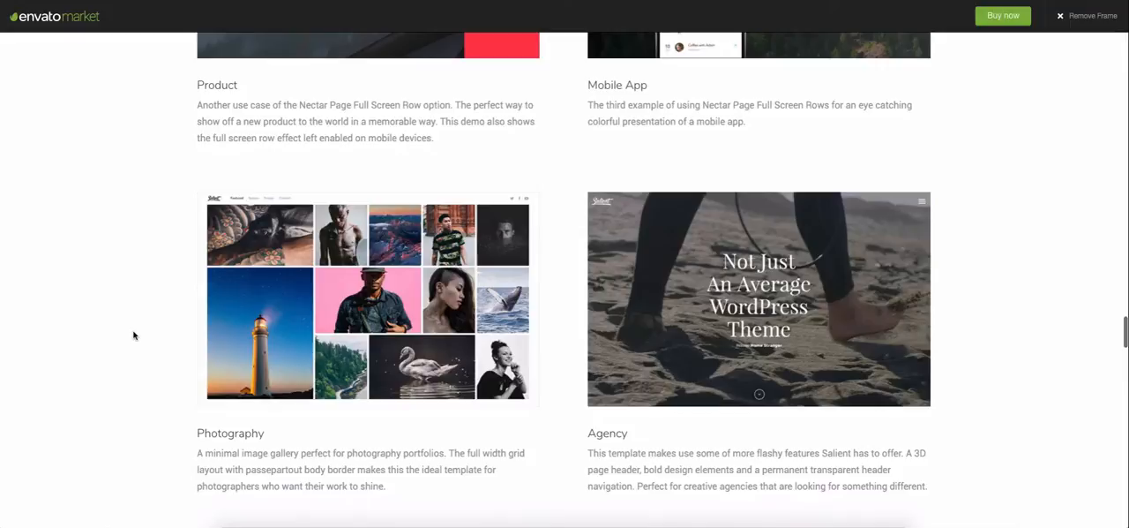
scroll("down", 3)
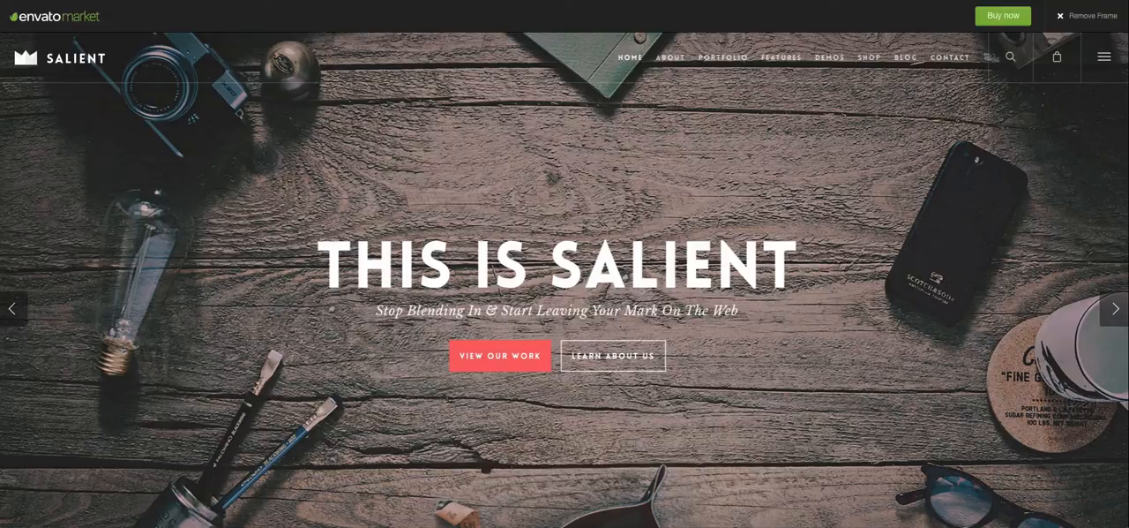
Visit the demo's About page and begin scrolling through its feature icons.
left_click(669, 56)
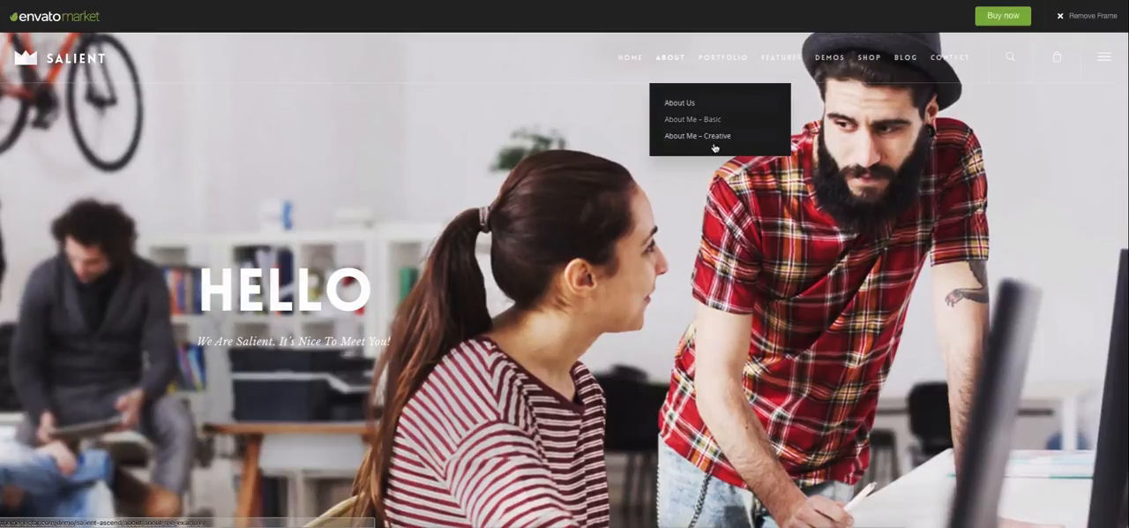
mouse_move(723, 57)
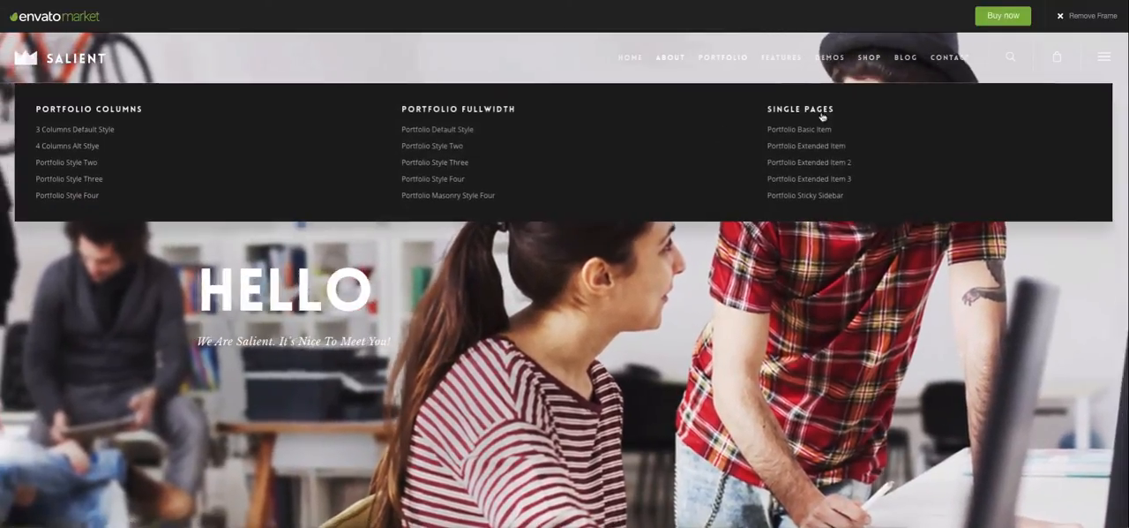
mouse_move(780, 56)
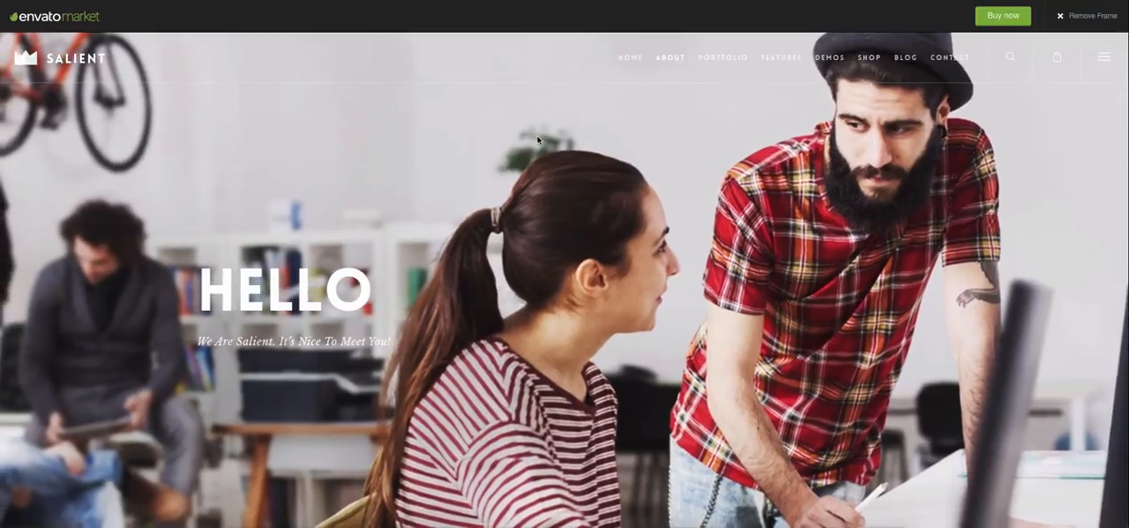
scroll("down", 3)
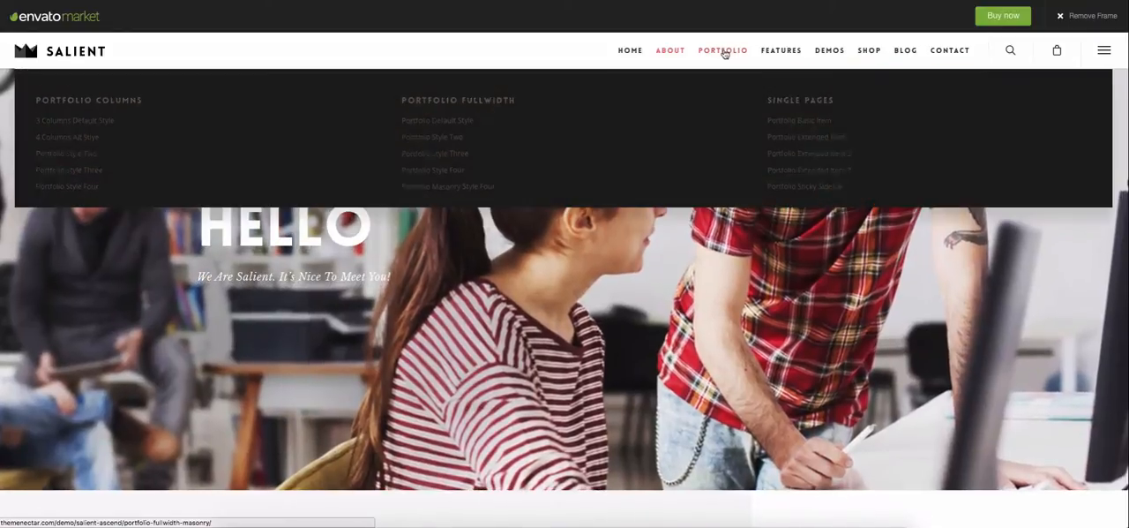
mouse_move(630, 50)
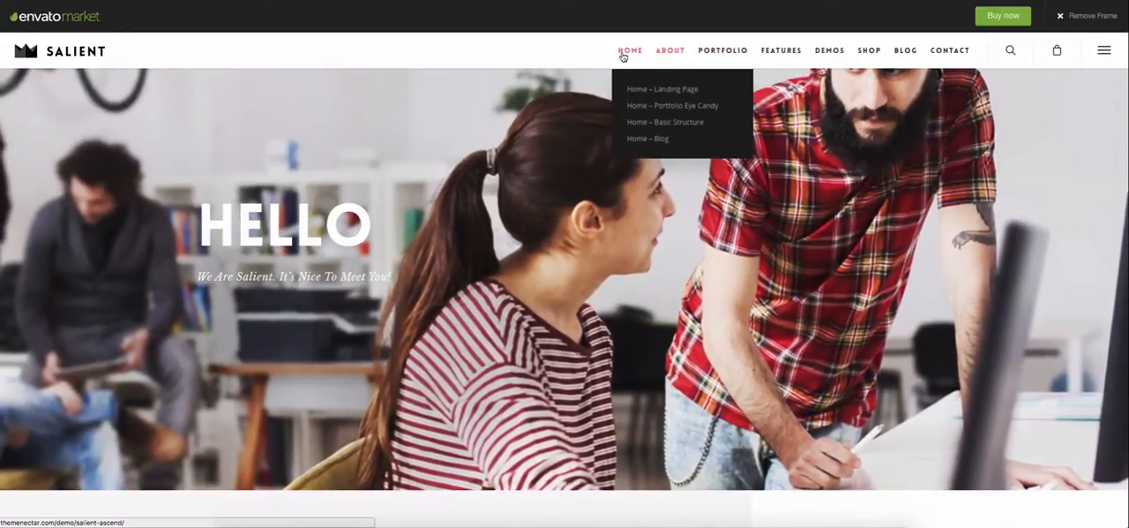
mouse_move(656, 90)
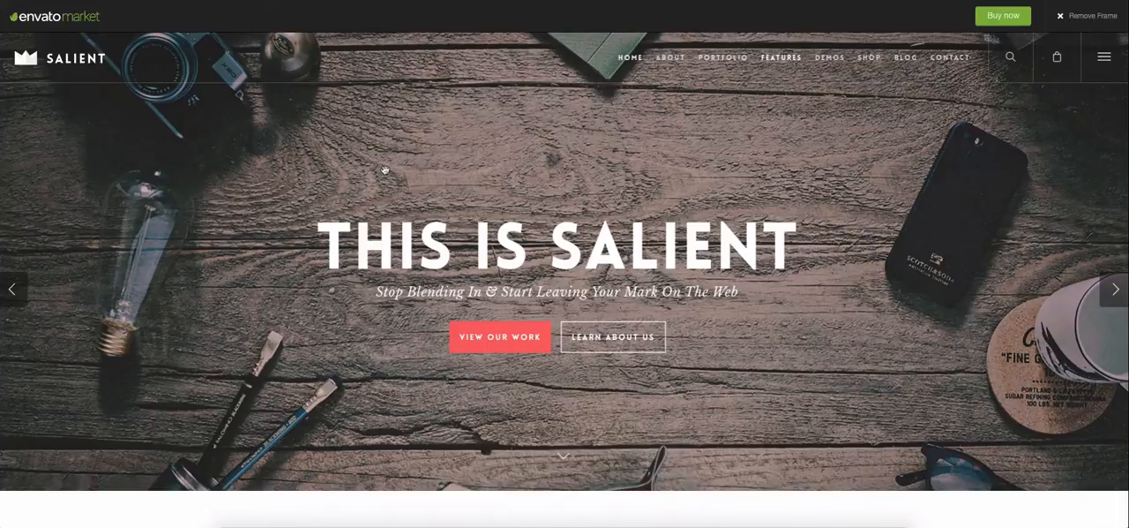
scroll("down", 3)
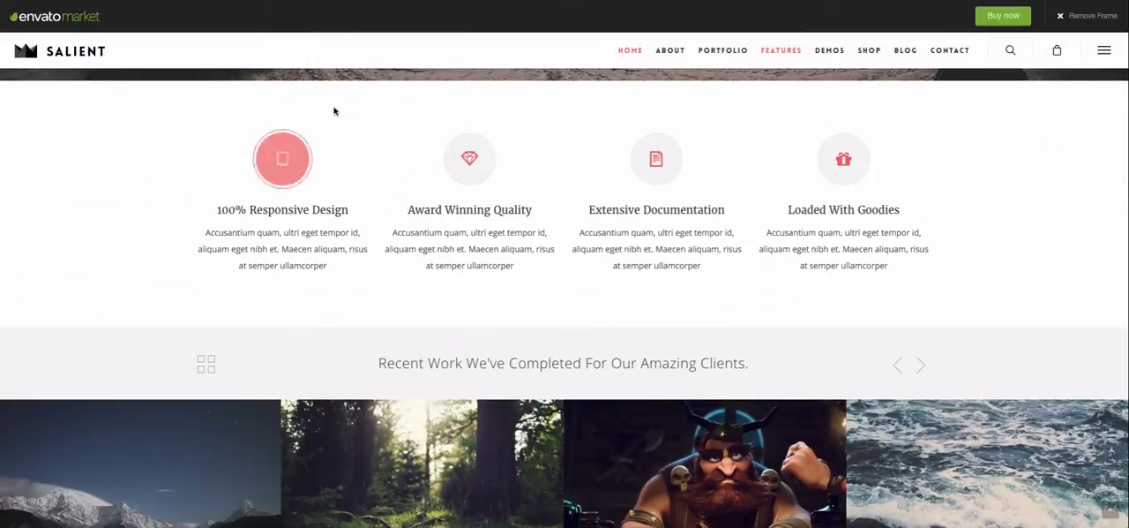
scroll("down", 3)
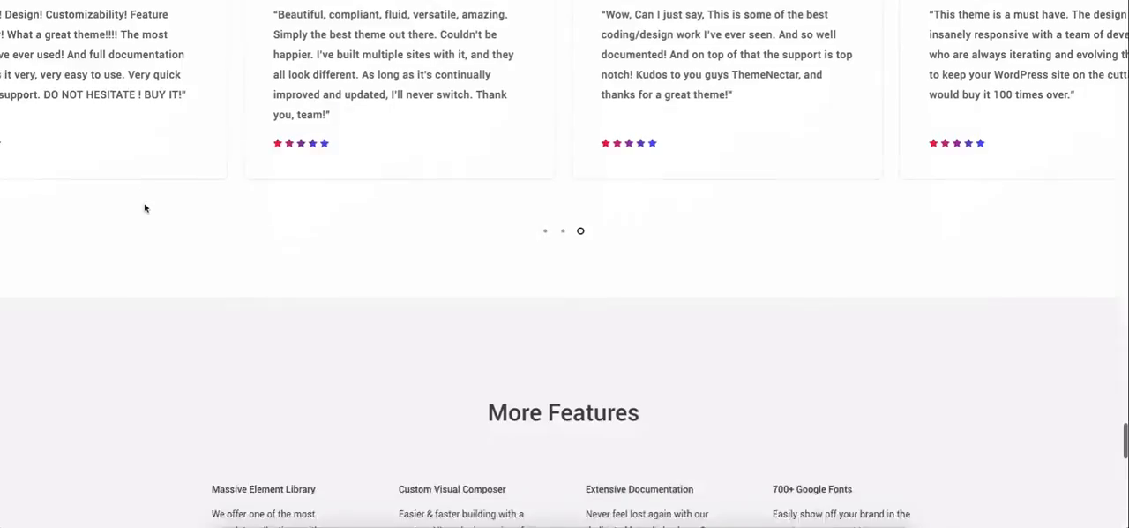
Scroll past the testimonials to the 'More Features' grid and beyond.
scroll("down", 3)
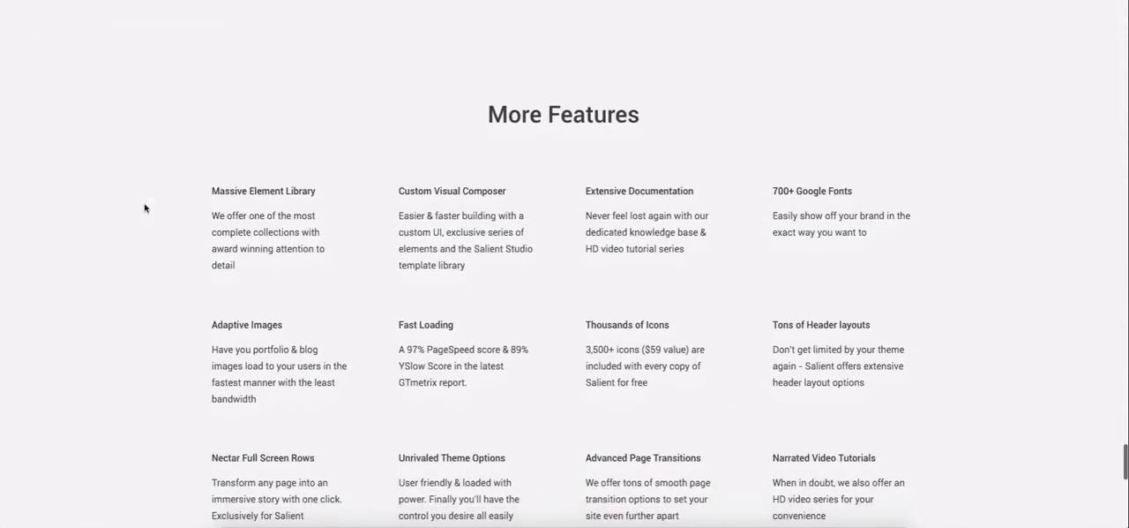
scroll("down", 3)
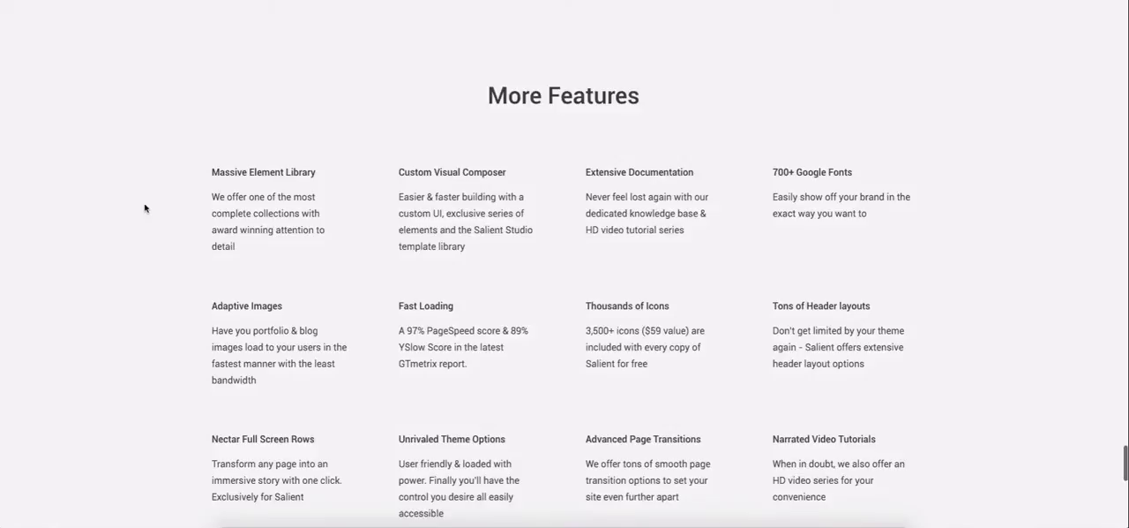
scroll("down", 3)
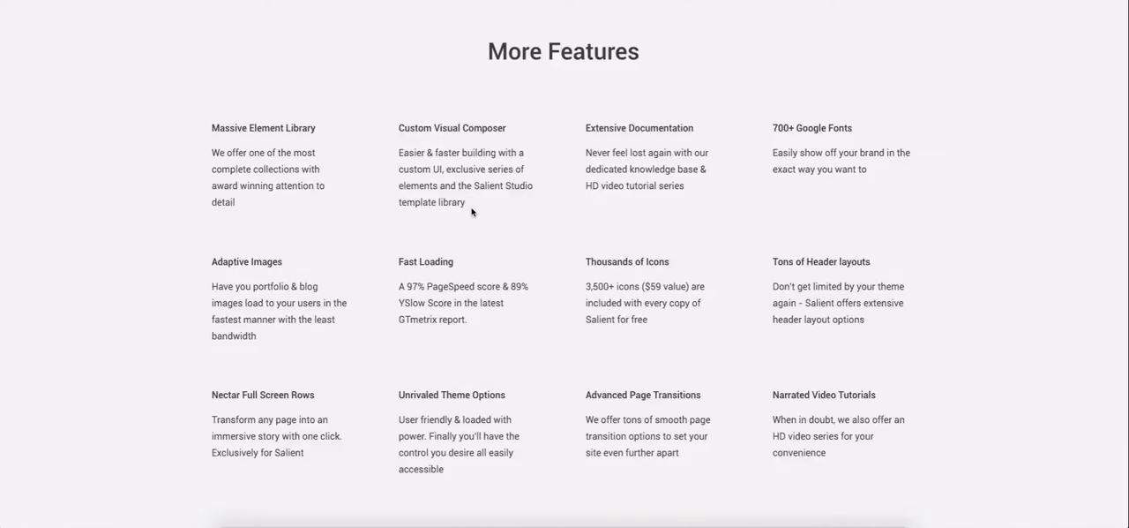
scroll("down", 3)
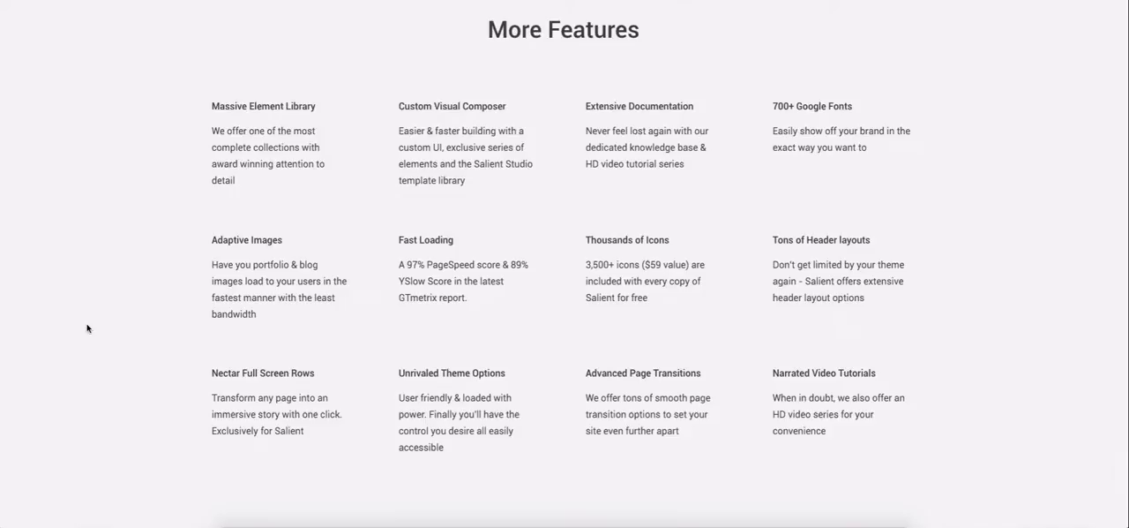
scroll("down", 3)
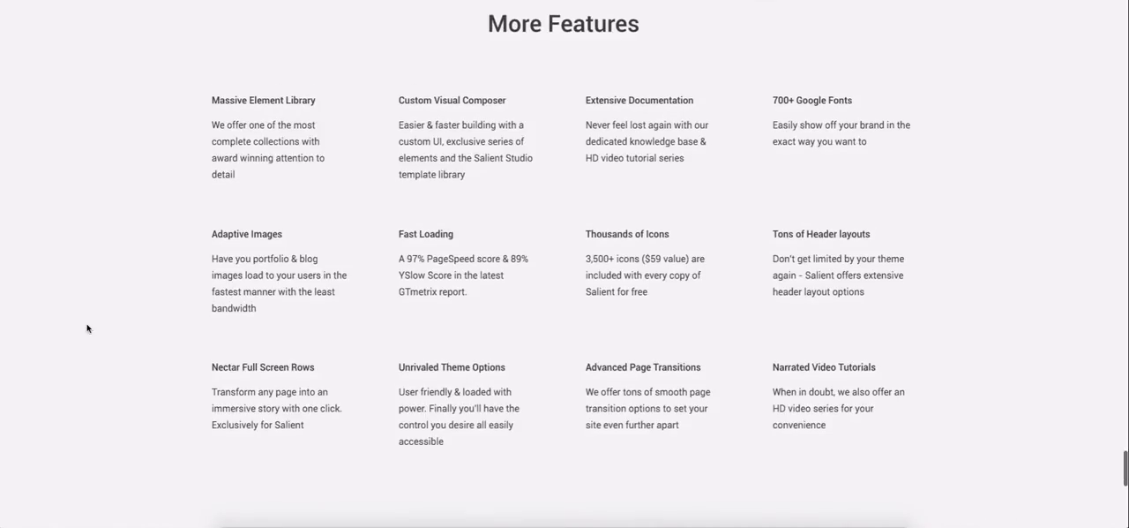
scroll("down", 3)
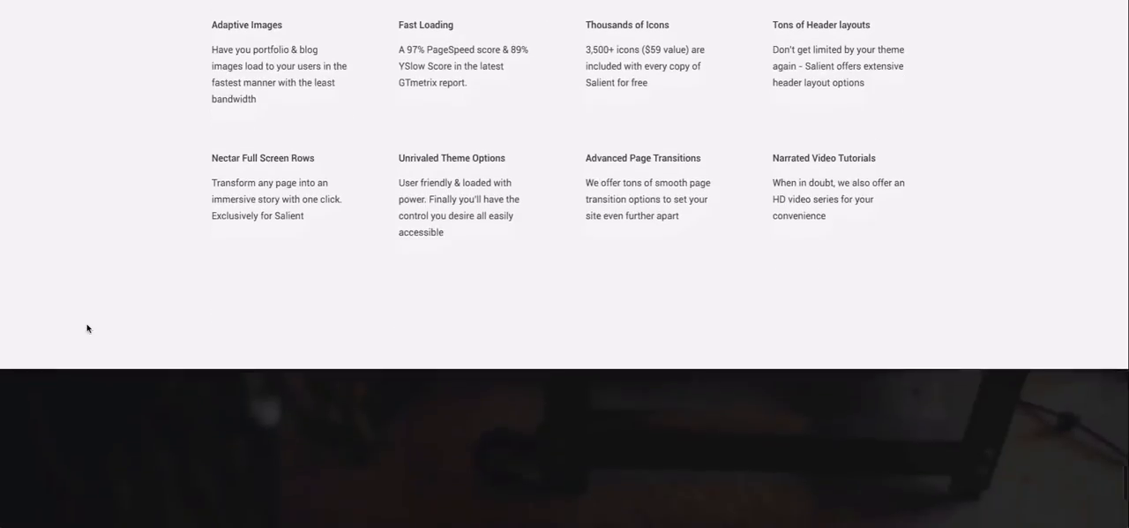
Scroll to the 'Salient Has You Covered' closing banner with its $60 purchase offer.
scroll("down", 3)
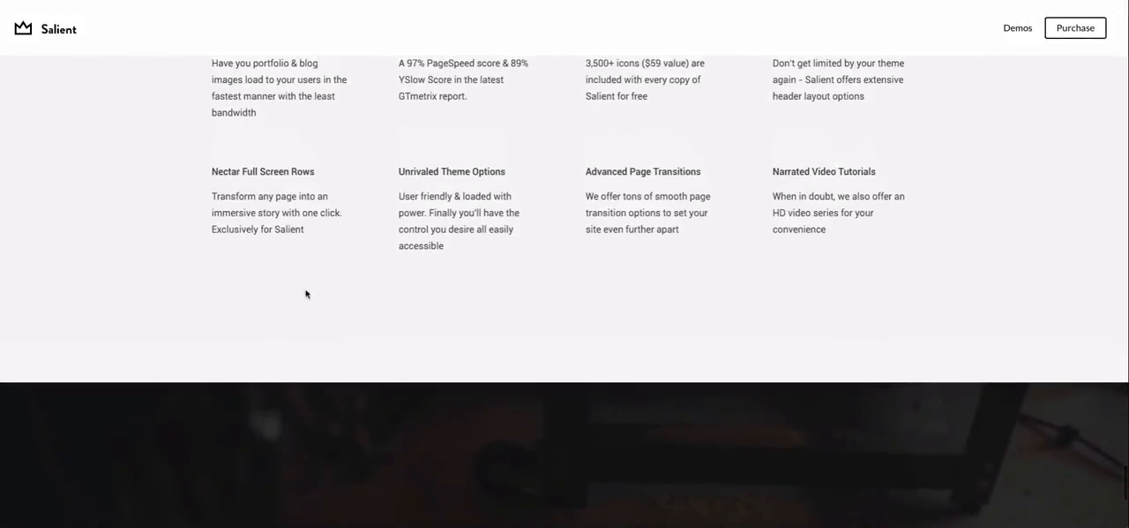
mouse_move(353, 228)
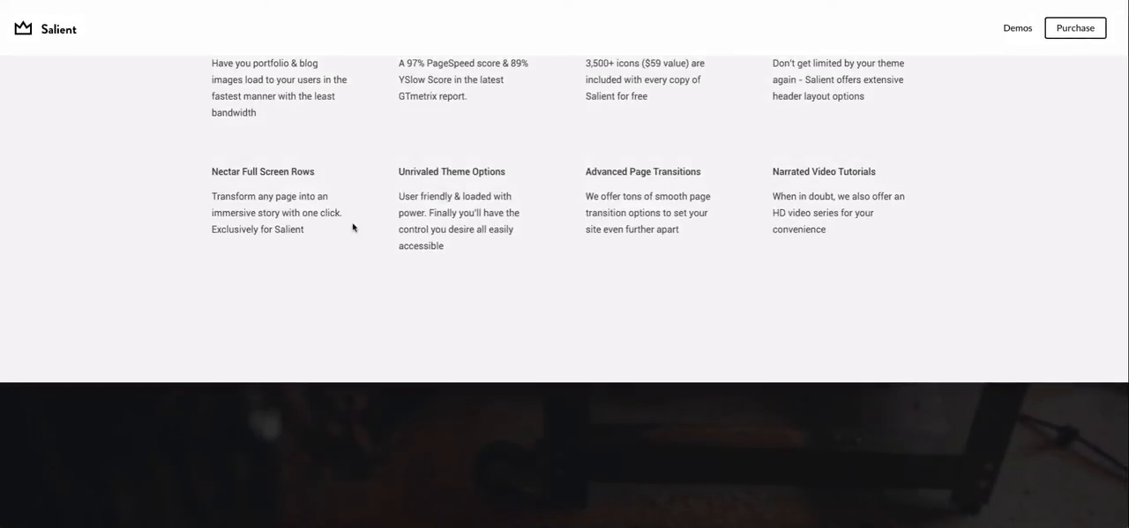
scroll("down", 3)
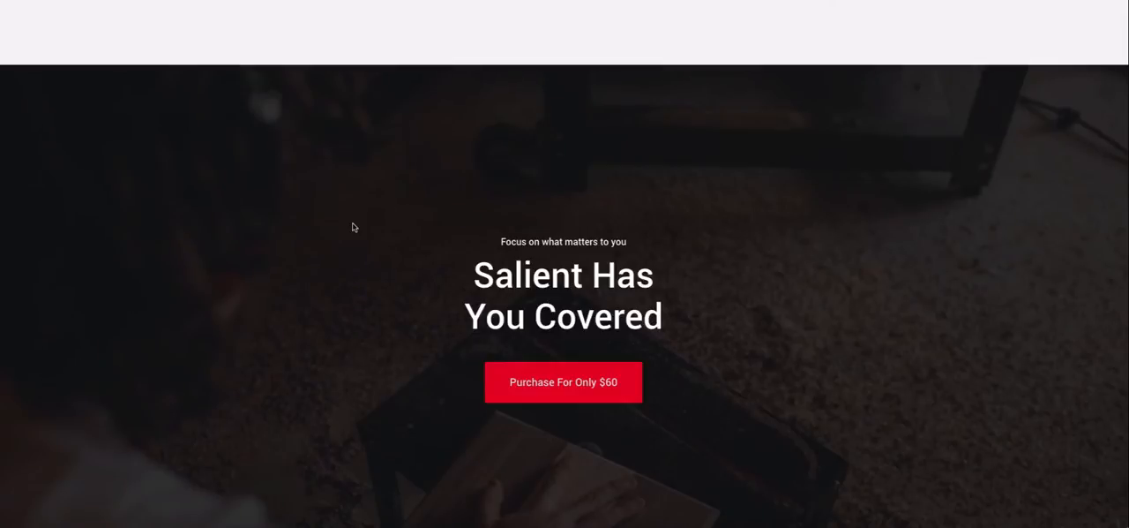
mouse_move(367, 205)
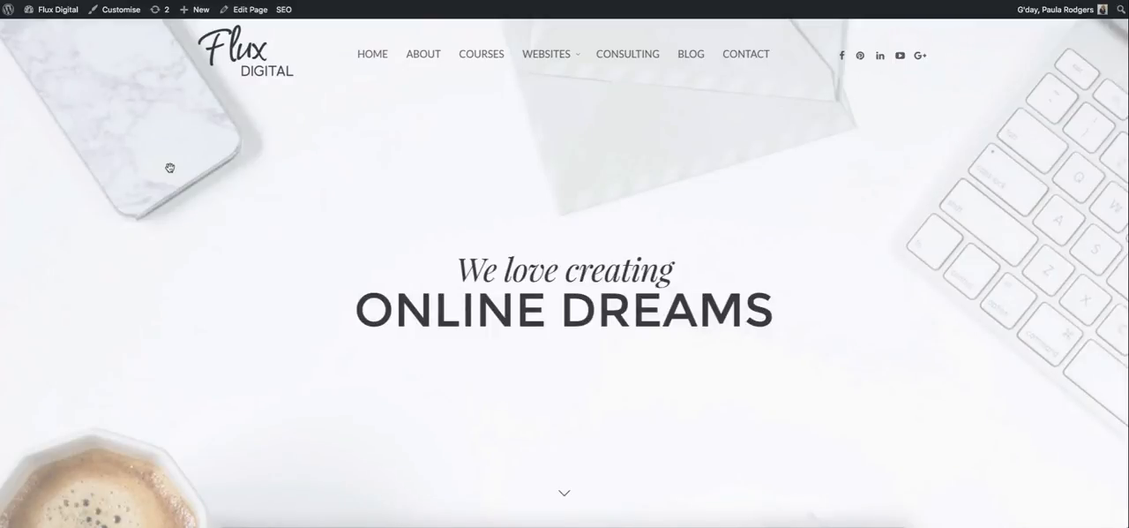
scroll("down", 3)
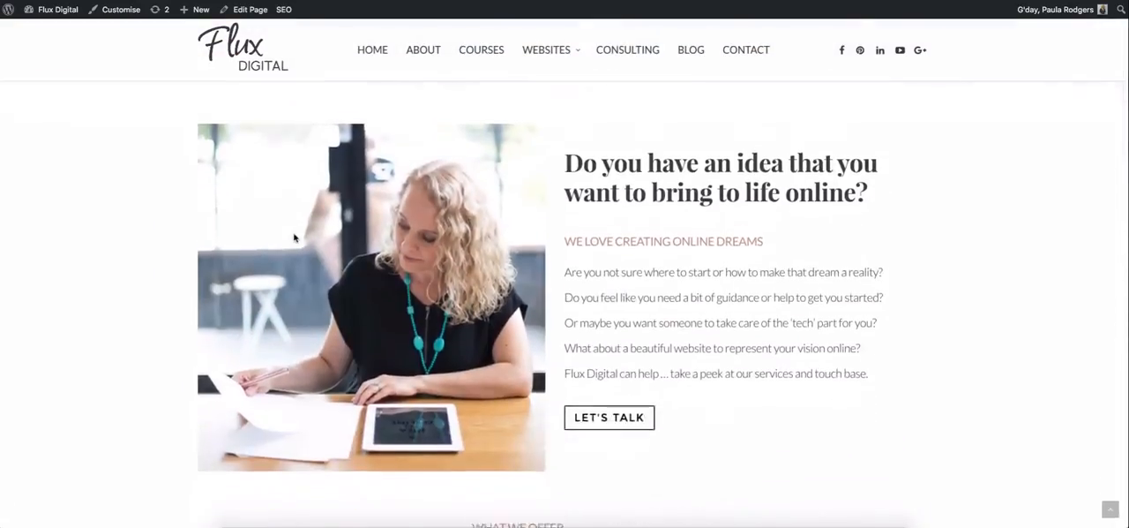
scroll("down", 3)
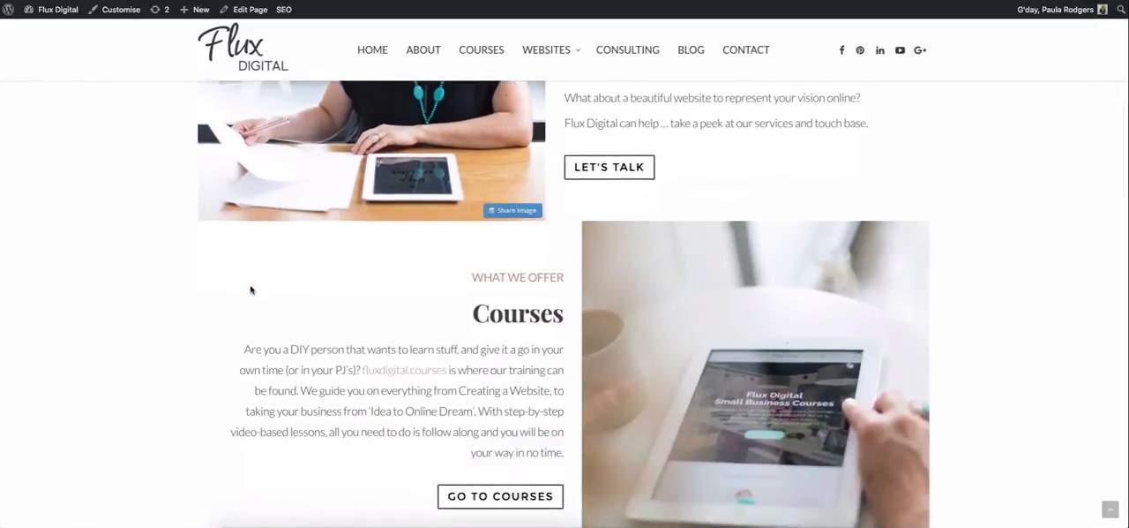
scroll("down", 3)
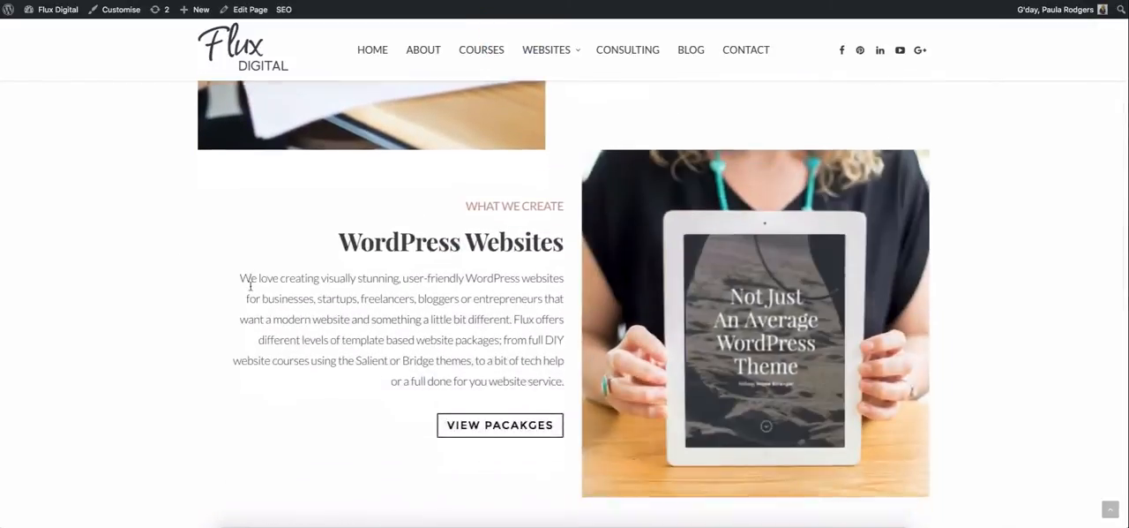
scroll("down", 3)
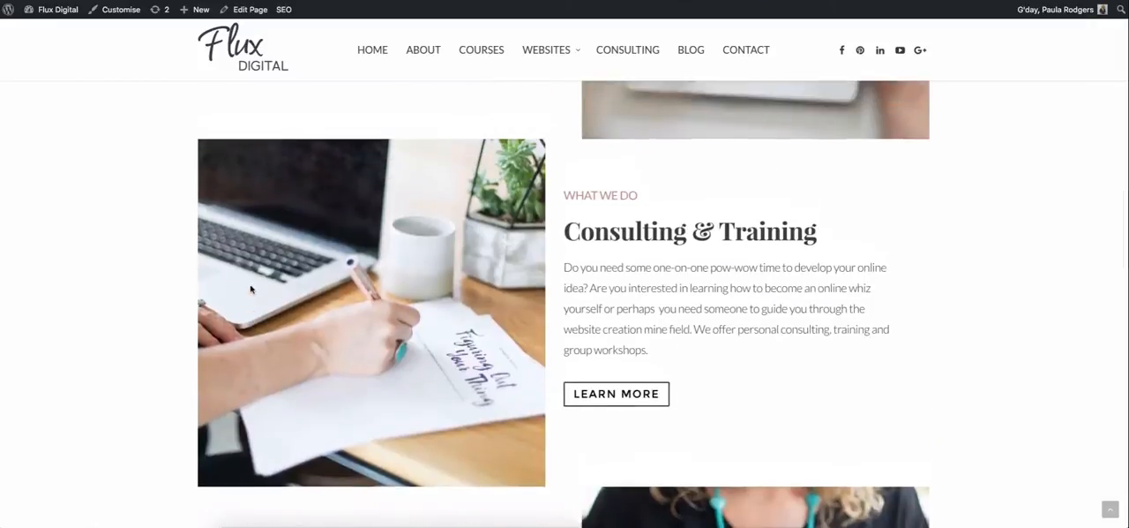
scroll("up", 3)
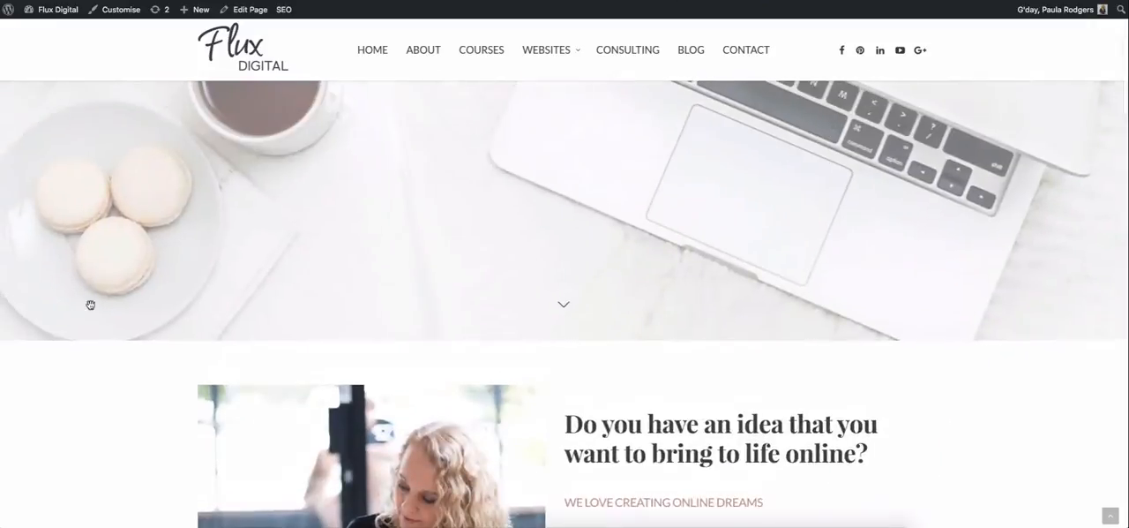
scroll("down", 3)
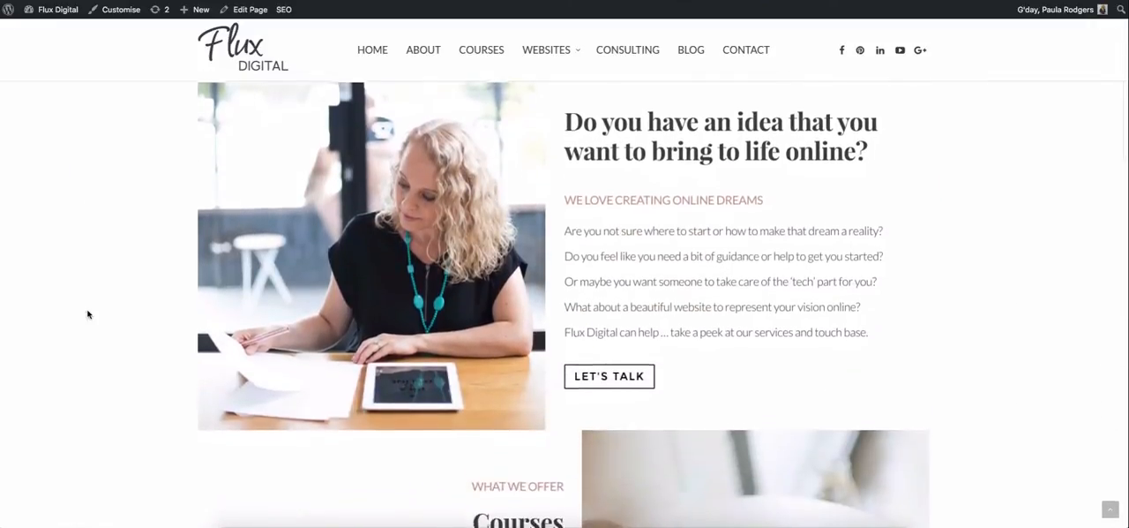
scroll("up", 3)
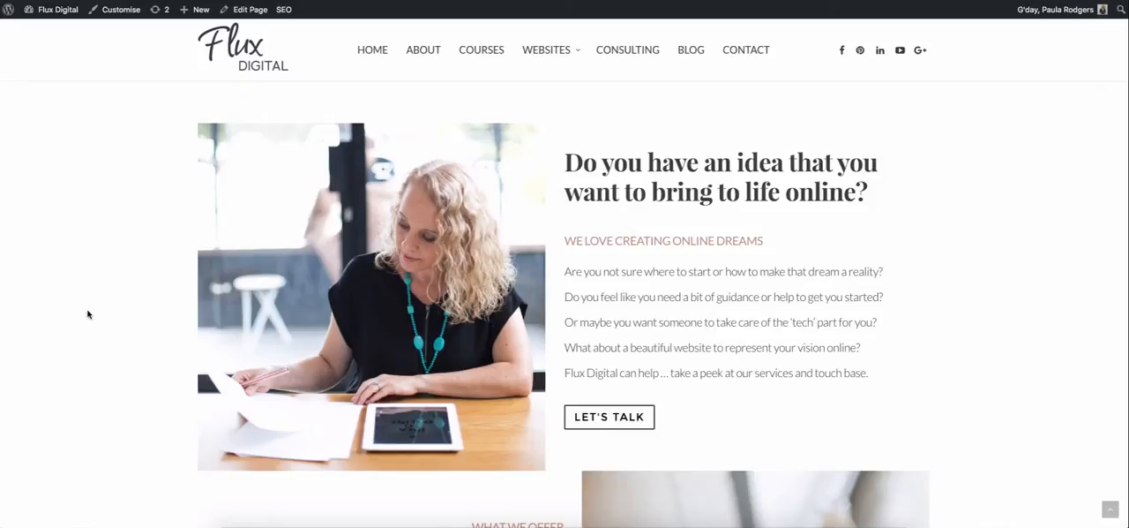
mouse_move(388, 42)
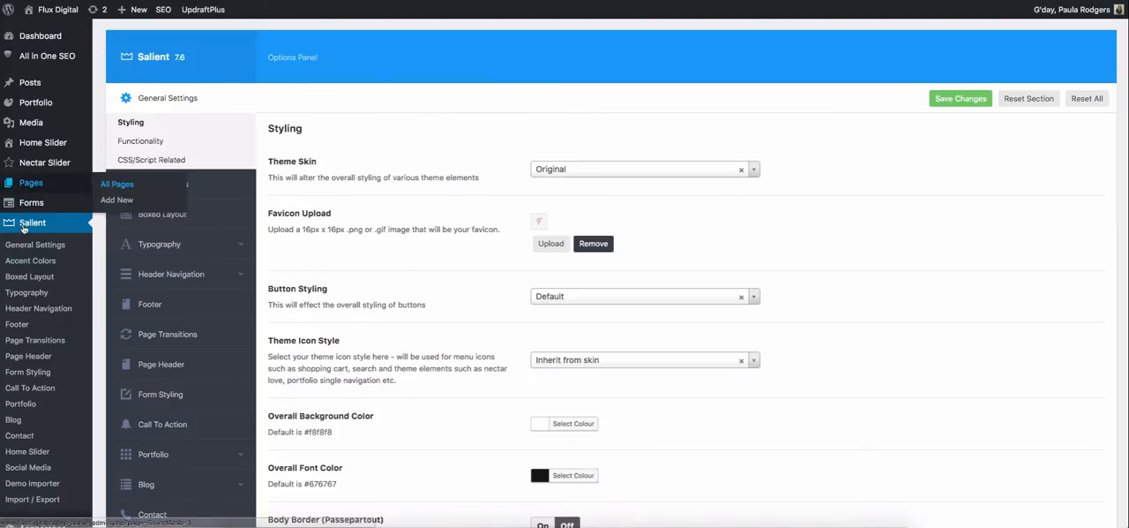
mouse_move(344, 115)
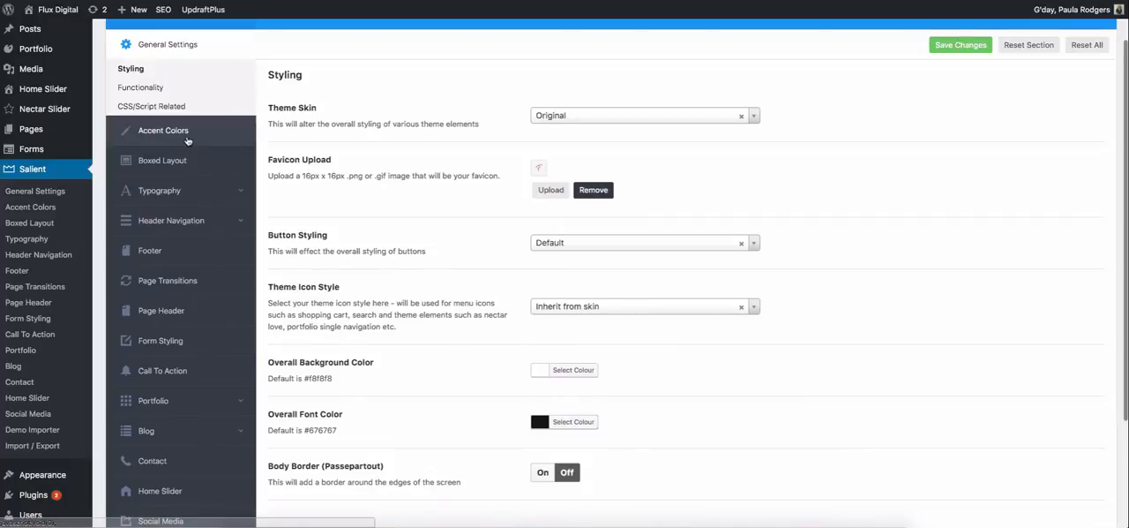
mouse_move(184, 258)
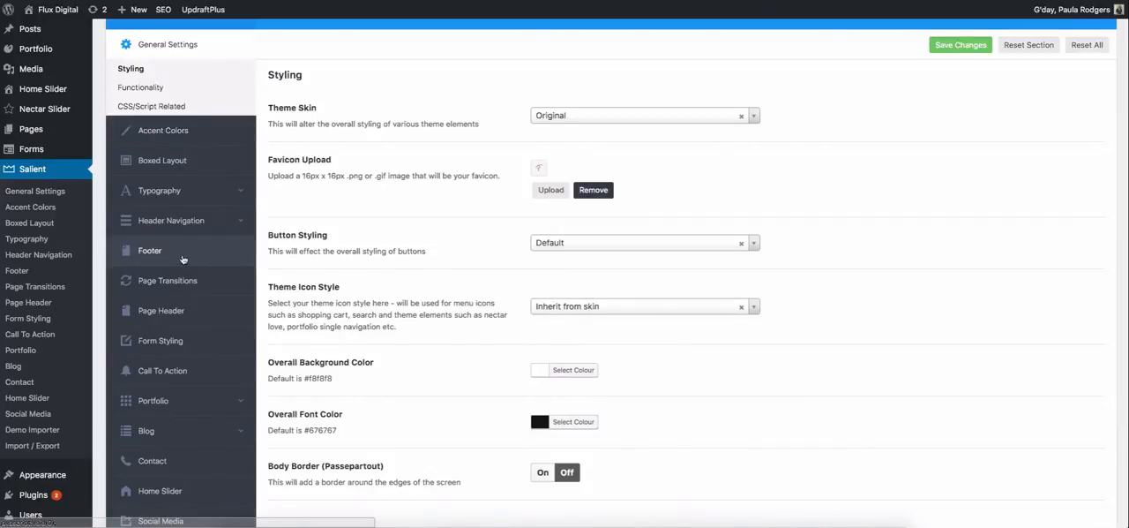
scroll("down", 3)
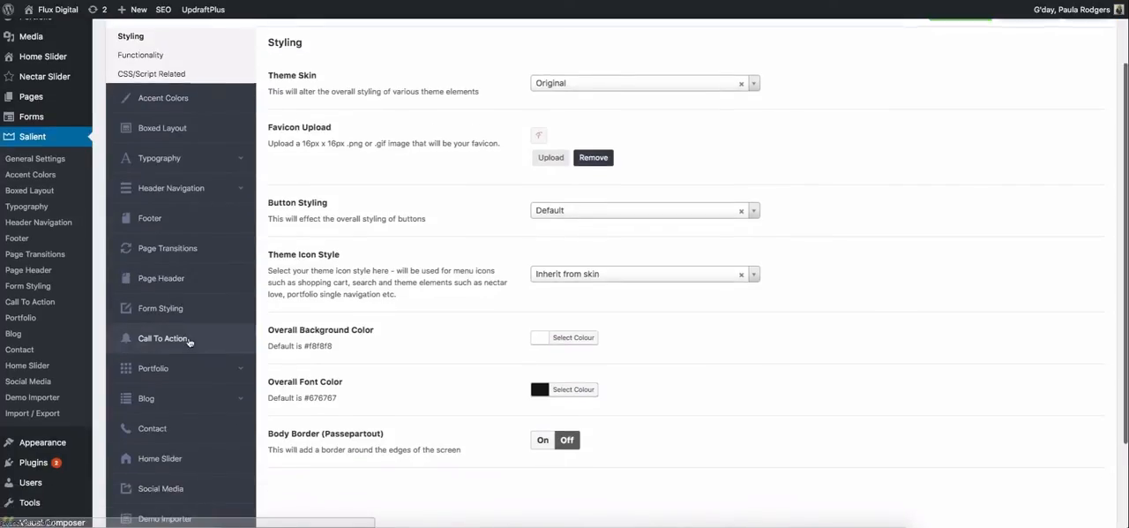
scroll("down", 3)
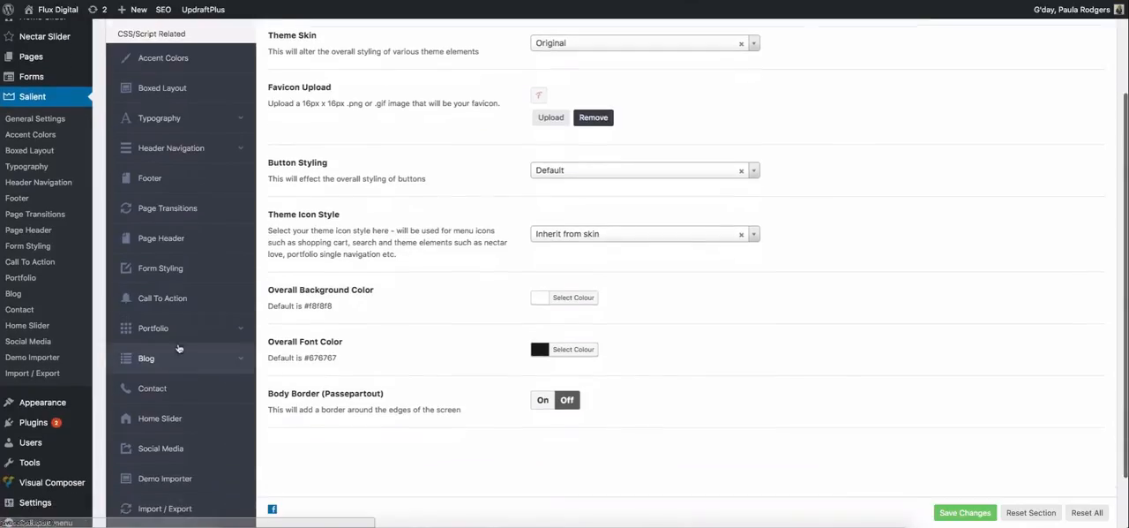
mouse_move(167, 360)
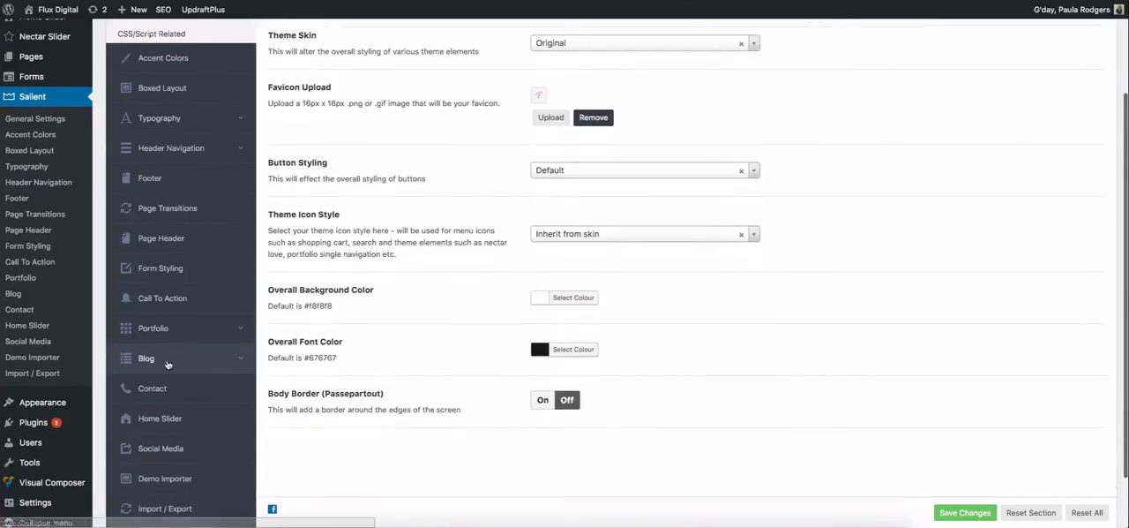
mouse_move(177, 388)
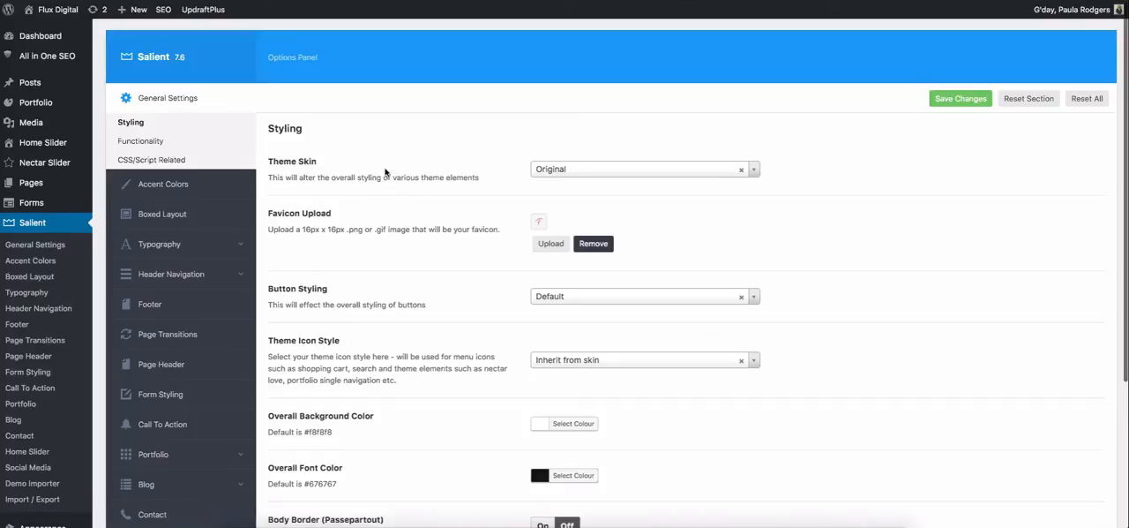
scroll("down", 3)
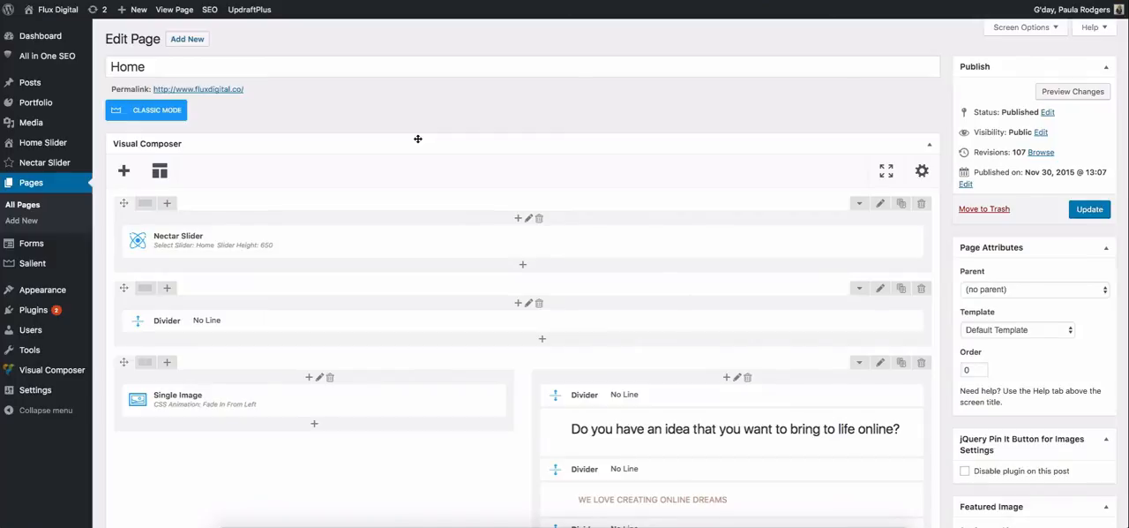
Scroll through the Home page's Visual Composer service rows.
scroll("down", 3)
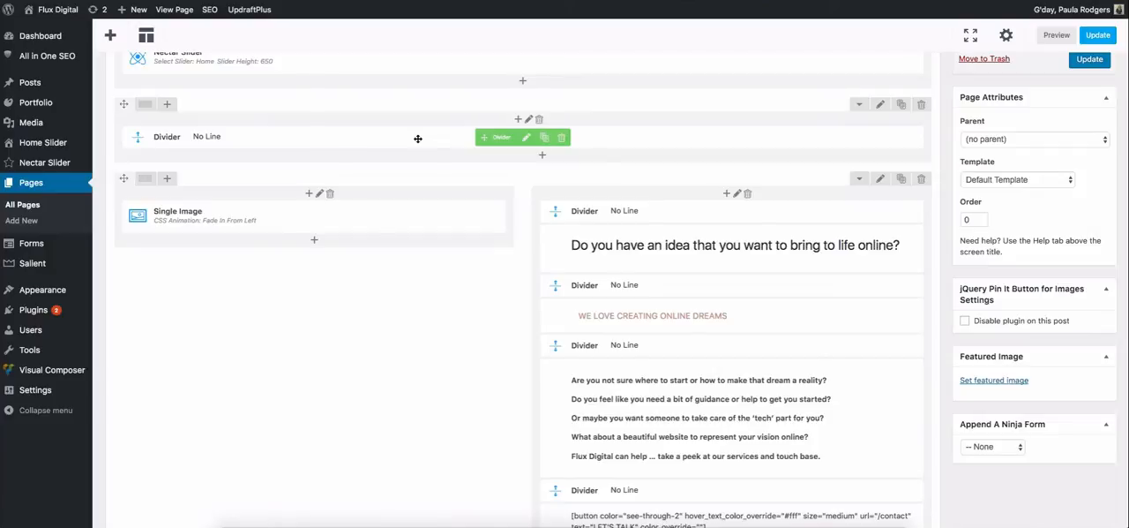
mouse_move(346, 378)
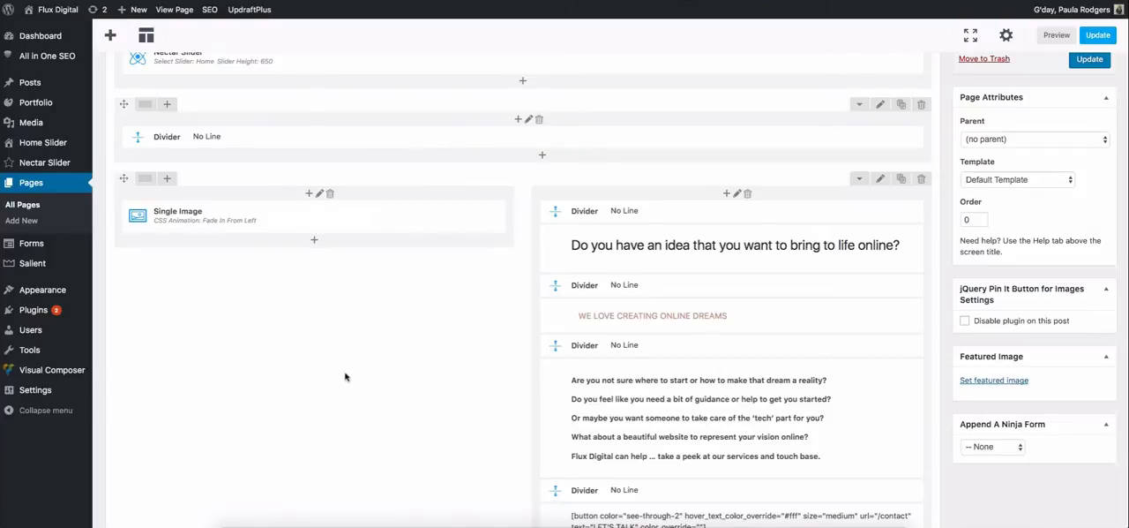
mouse_move(193, 185)
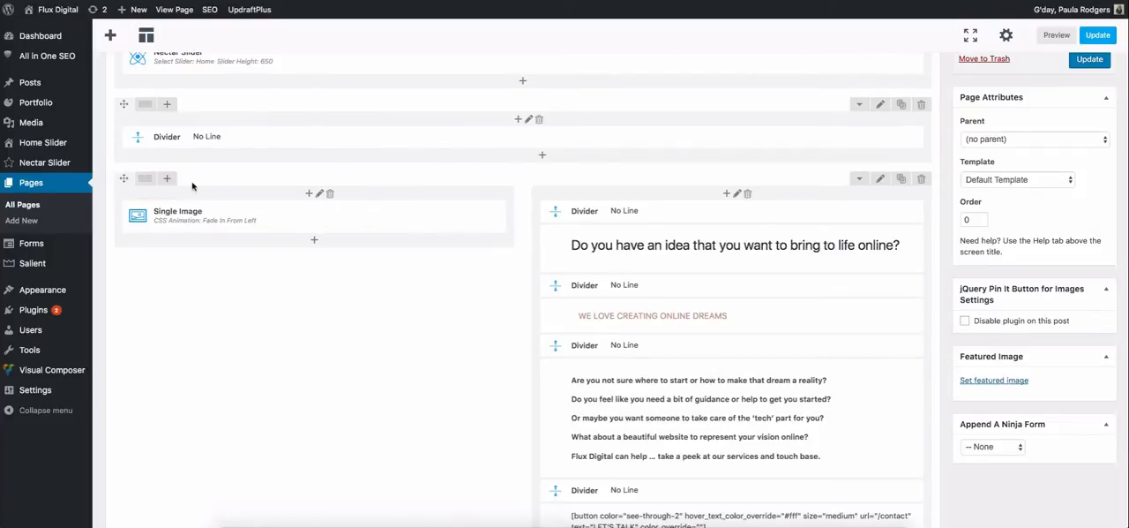
mouse_move(486, 240)
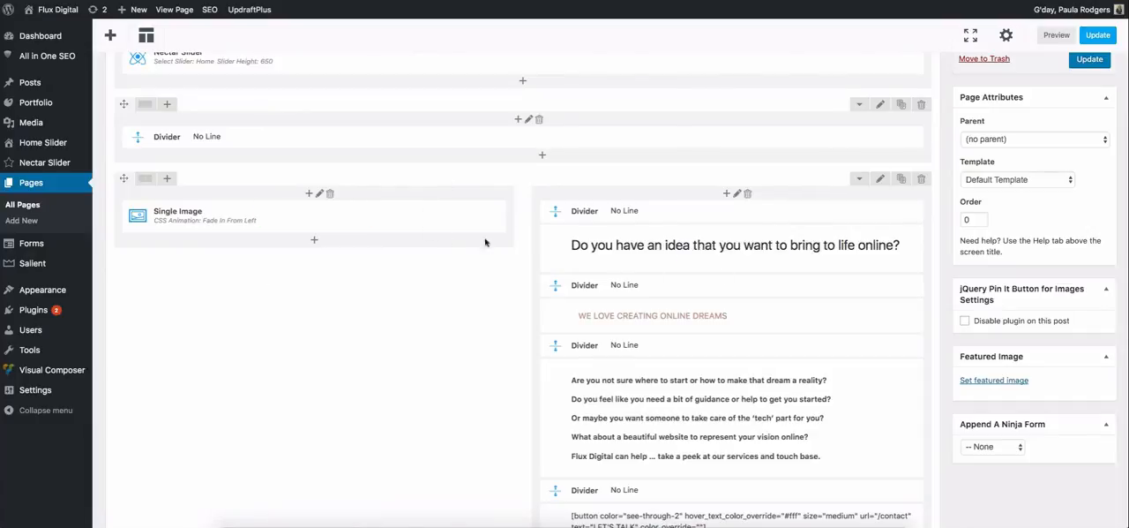
scroll("down", 3)
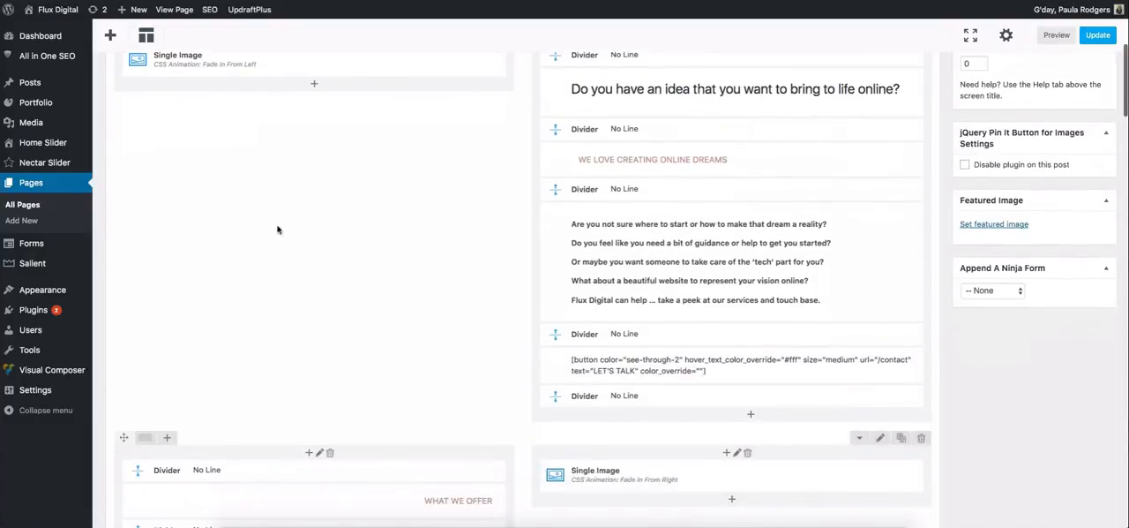
scroll("down", 3)
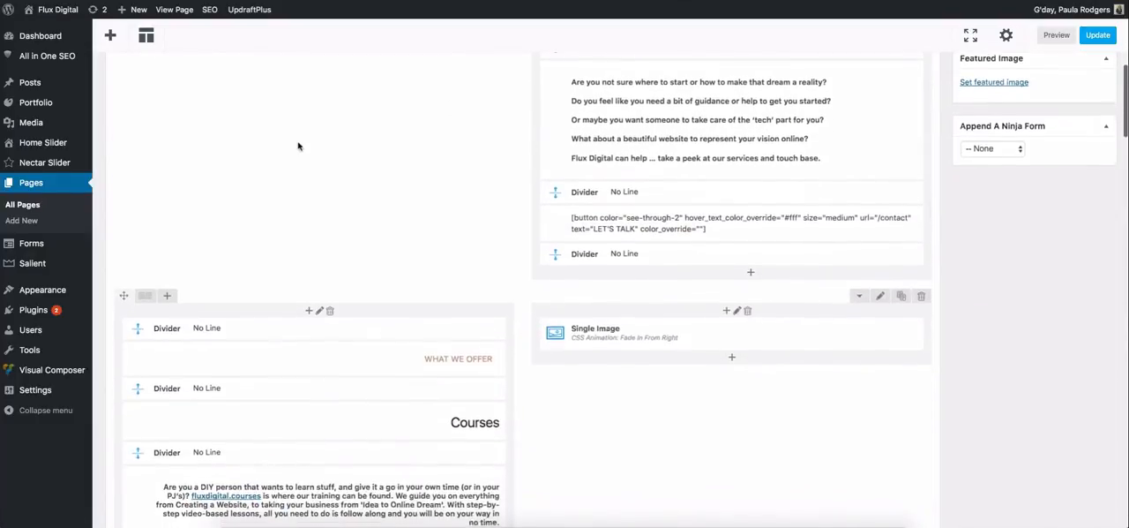
scroll("down", 3)
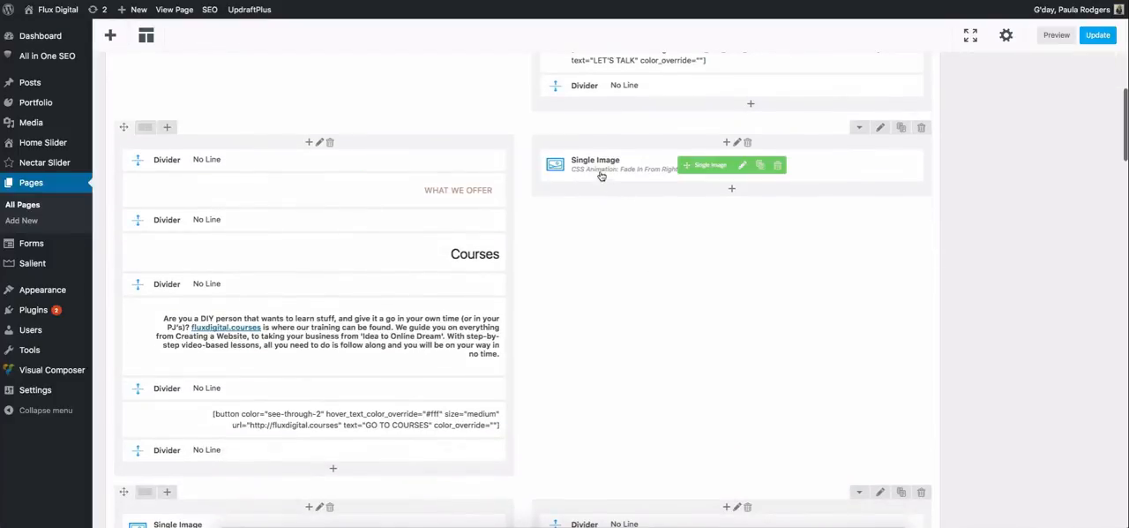
Continue down the page layout to the All in One SEO Pack box.
scroll("down", 3)
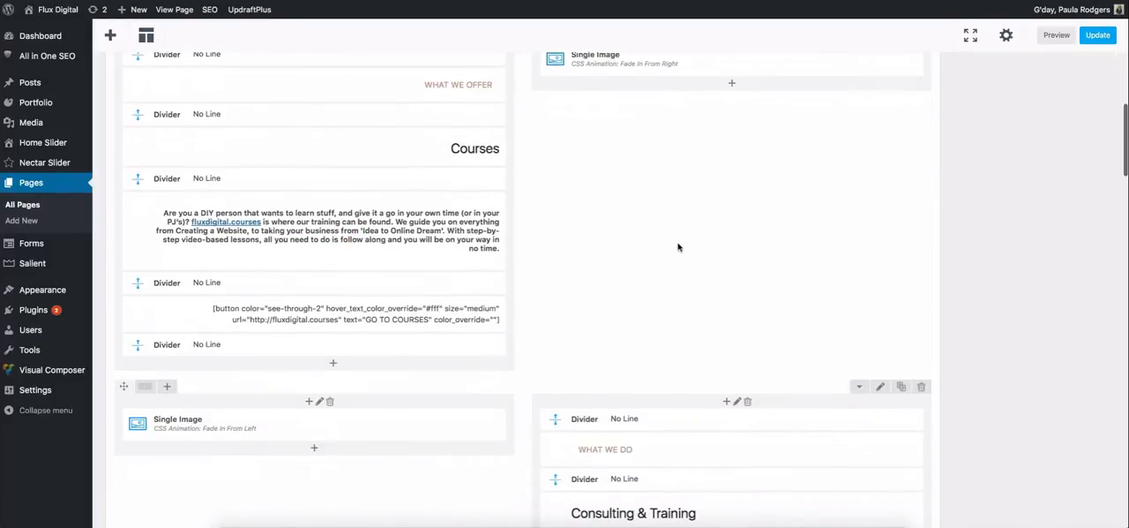
scroll("down", 3)
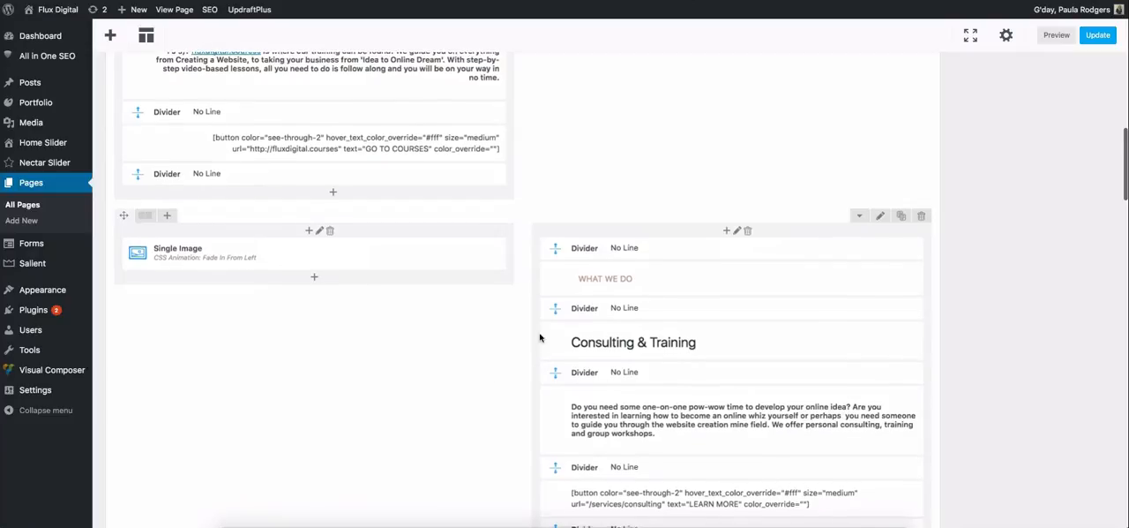
scroll("down", 3)
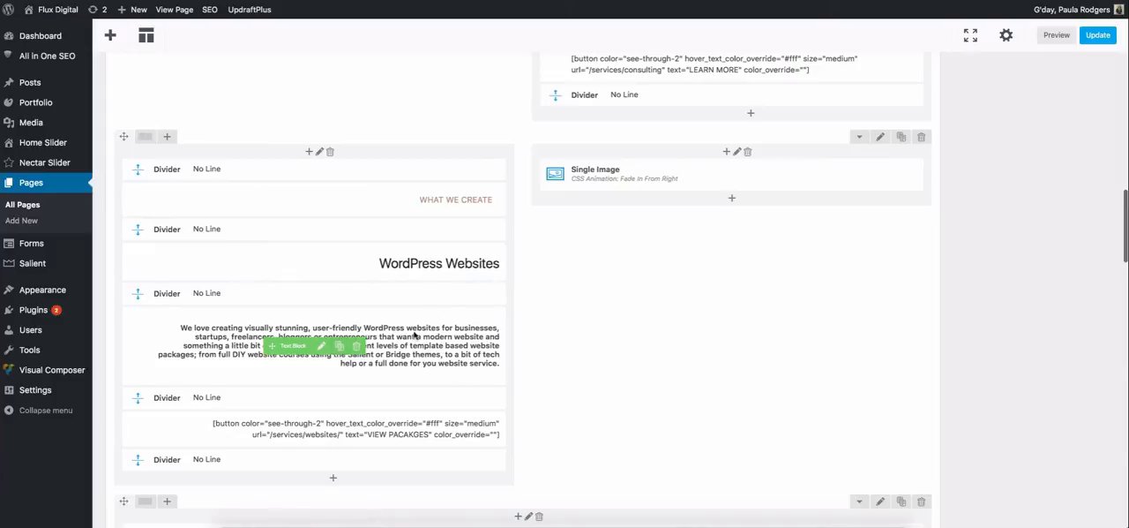
mouse_move(607, 310)
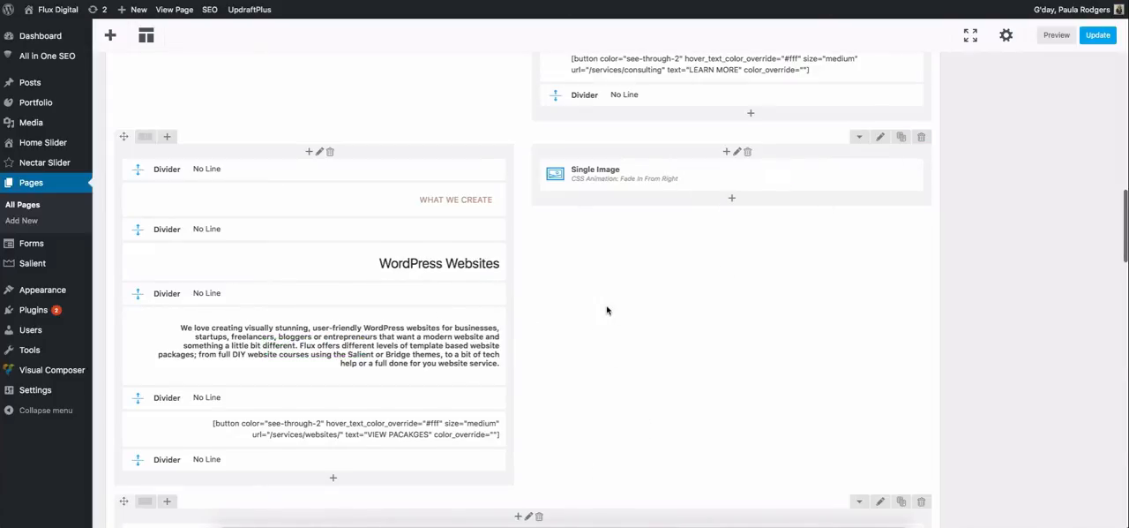
scroll("down", 3)
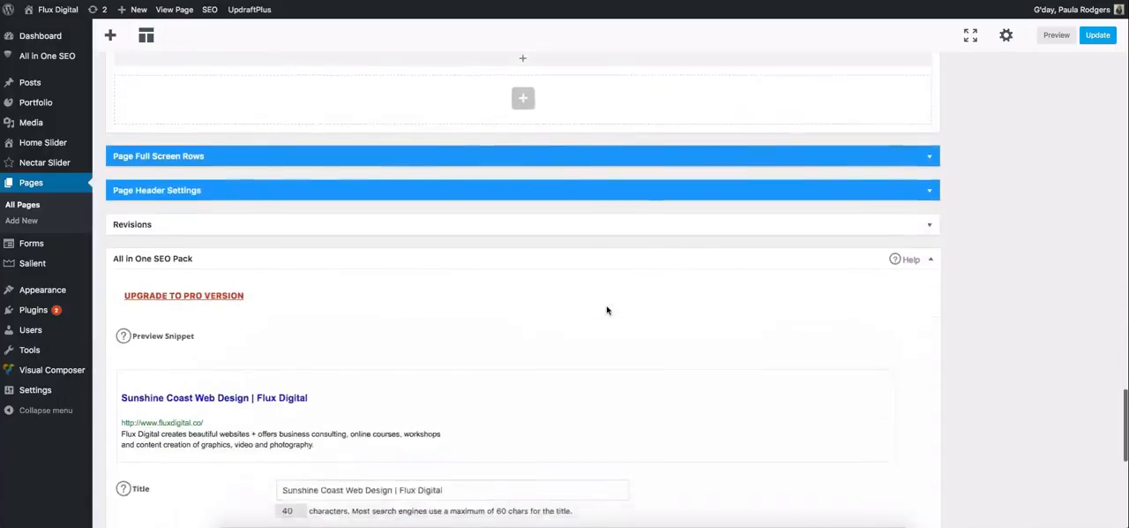
Expand Page Full Screen Rows, then show the Page Header Settings panel below the builder.
scroll("down", 3)
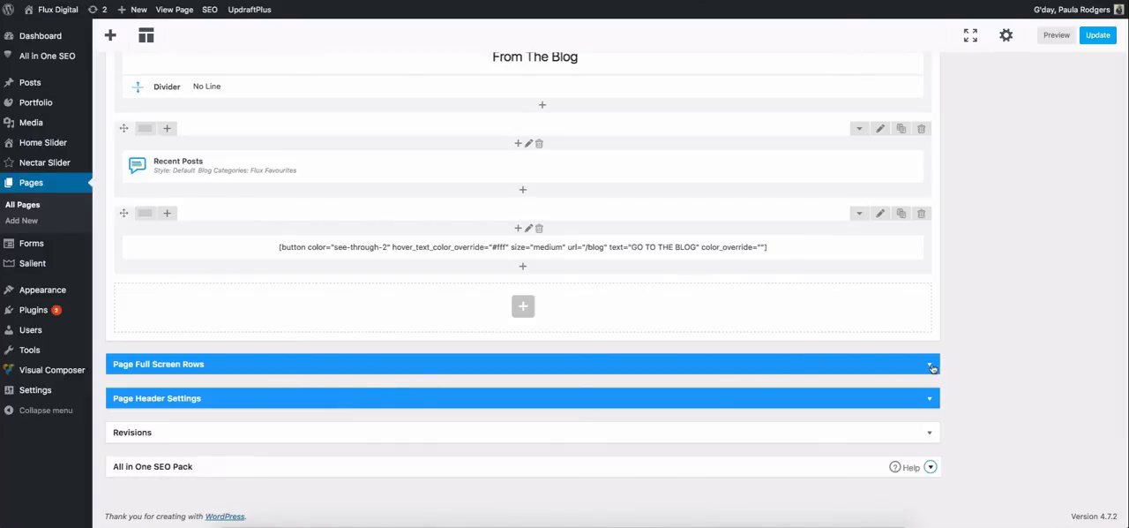
left_click(930, 367)
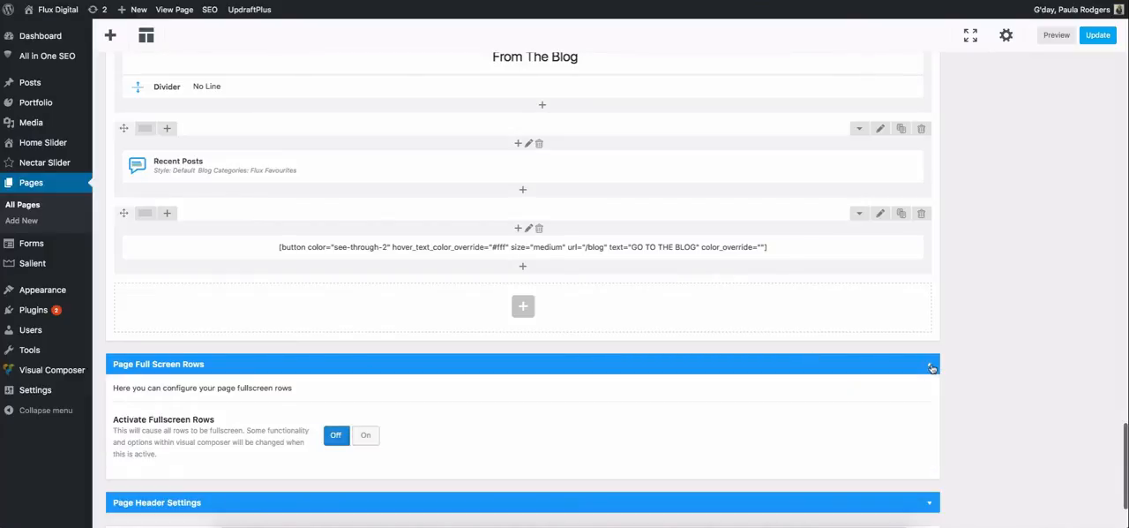
left_click(928, 365)
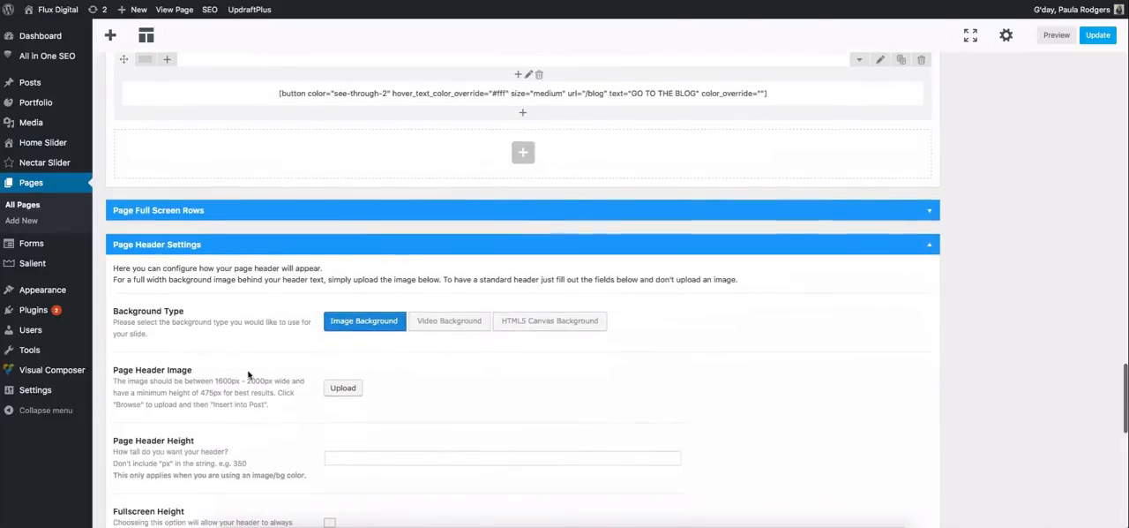
scroll("down", 3)
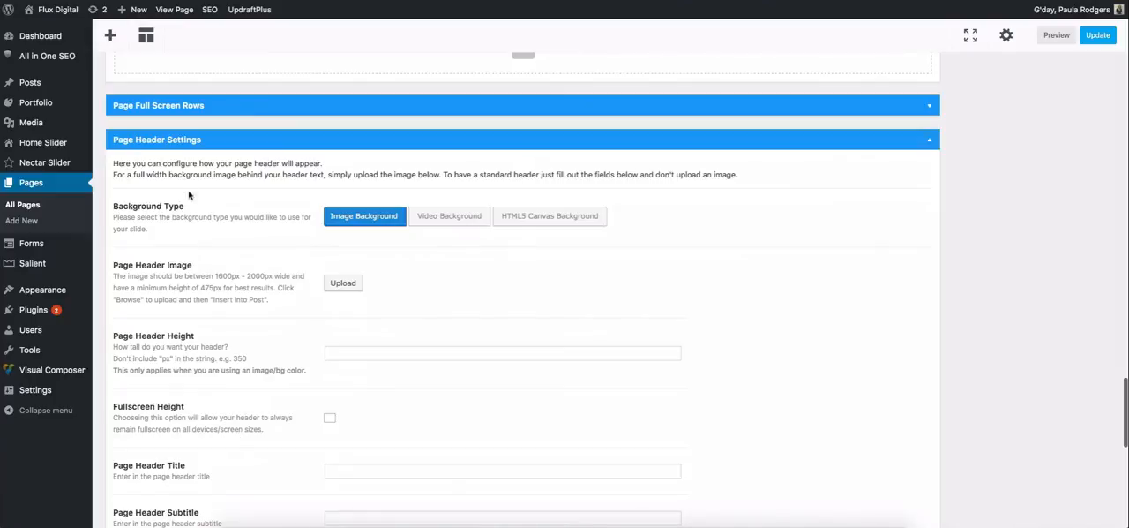
scroll("down", 3)
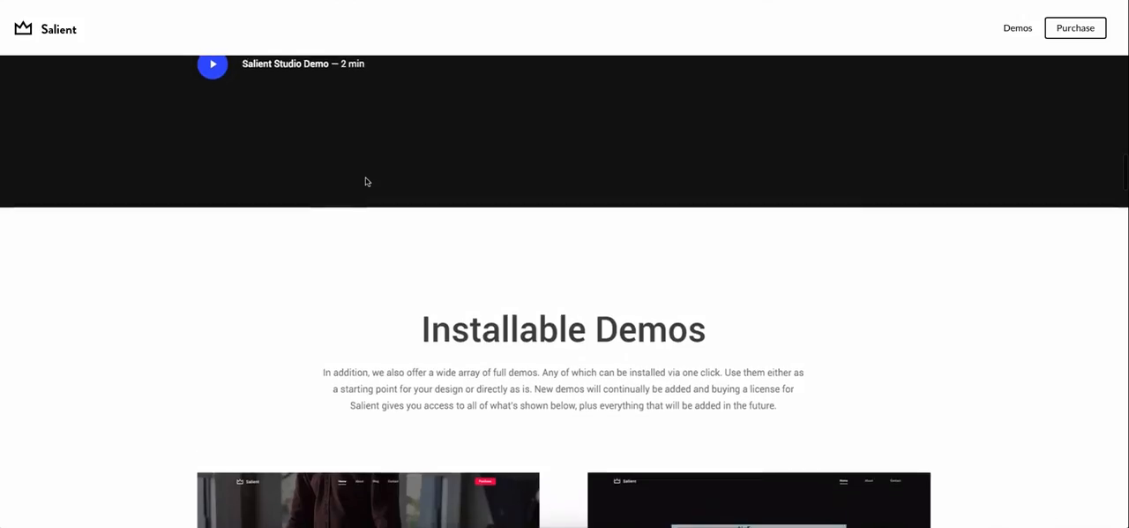
scroll("down", 3)
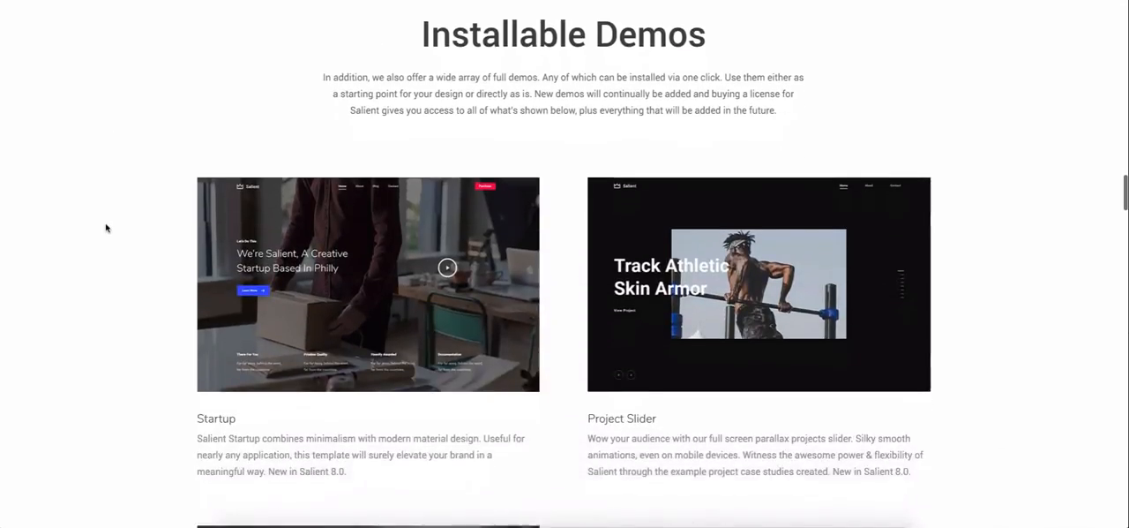
scroll("down", 3)
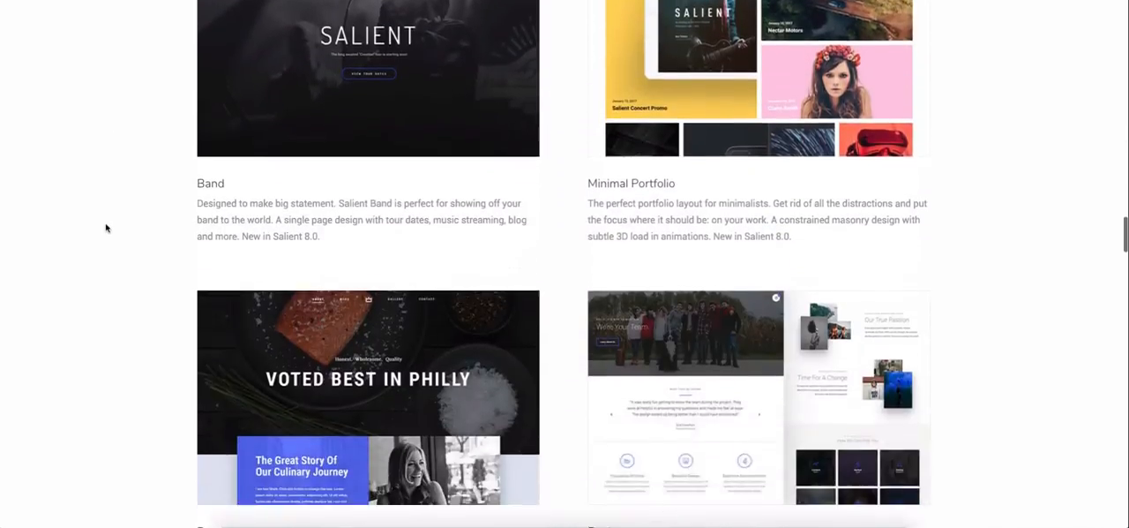
scroll("down", 3)
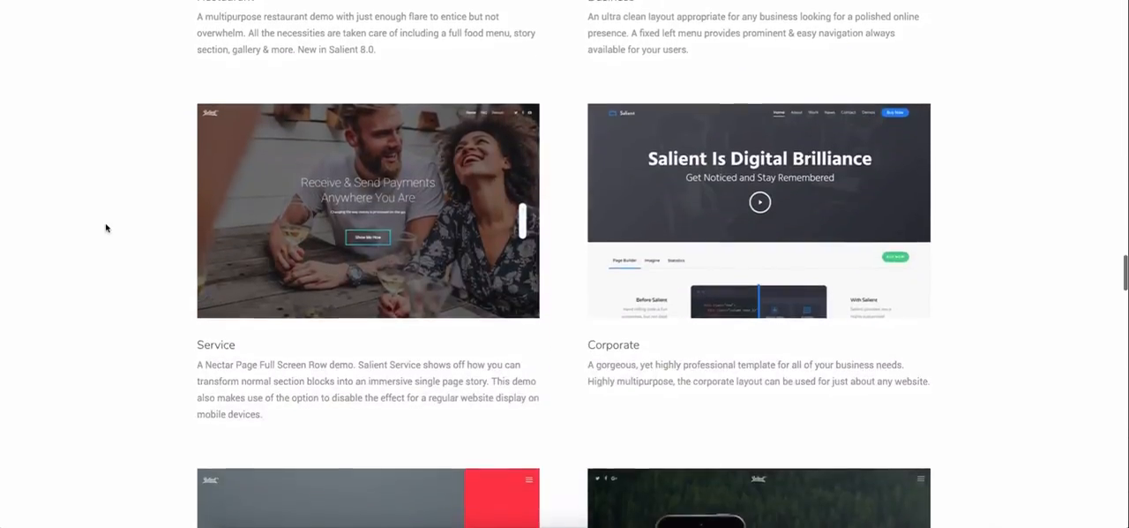
scroll("down", 3)
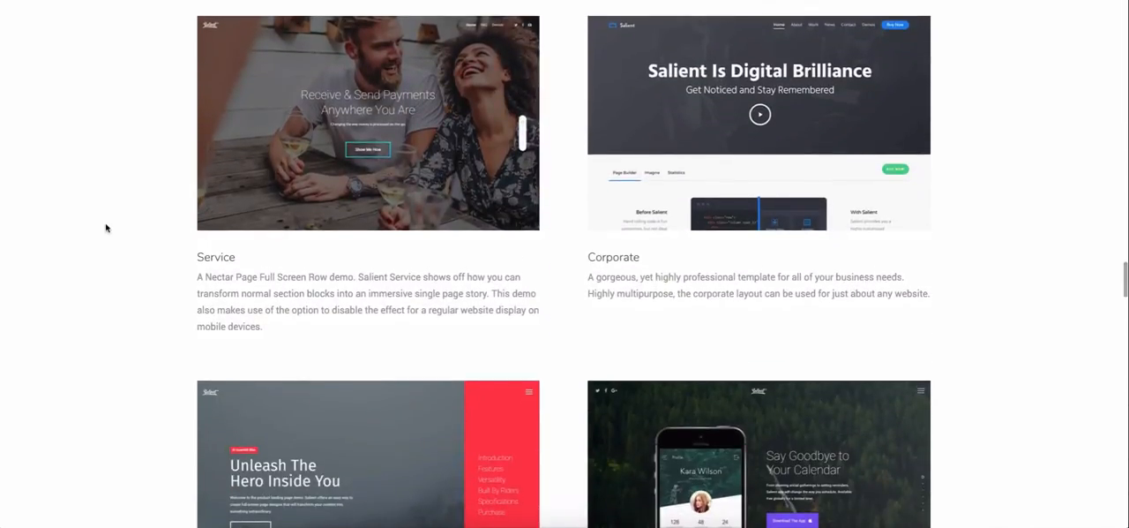
scroll("down", 3)
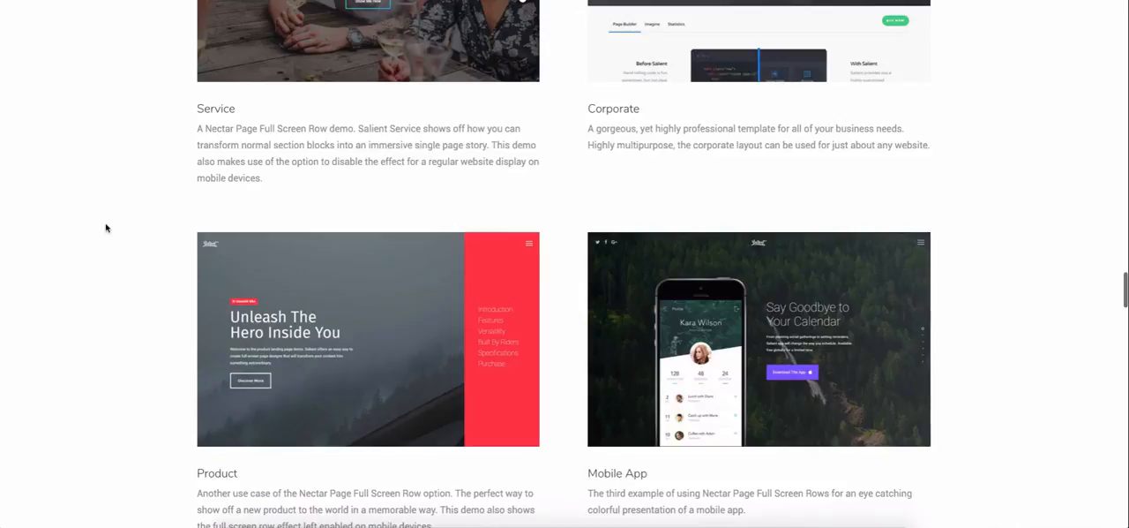
scroll("down", 3)
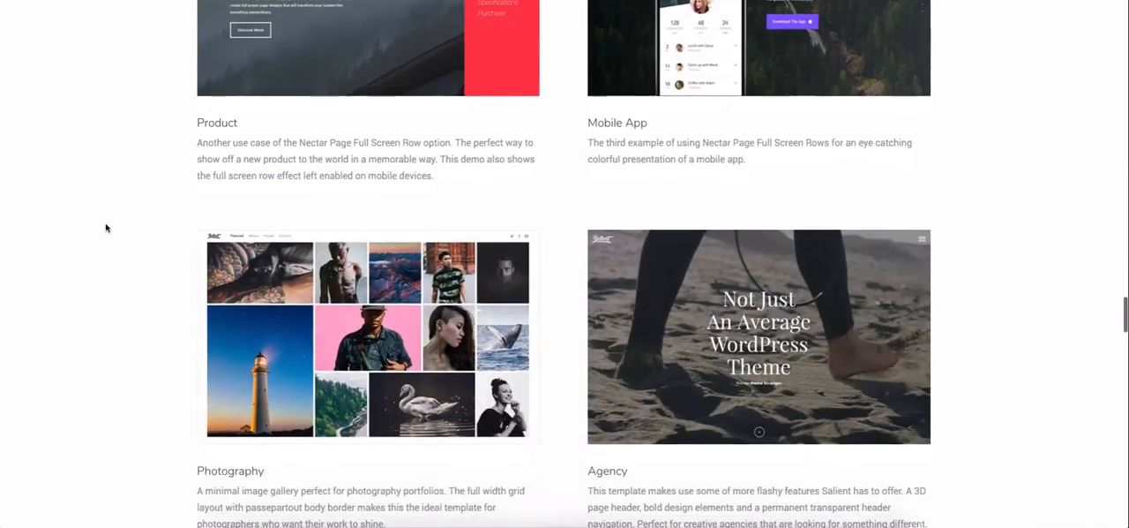
scroll("down", 3)
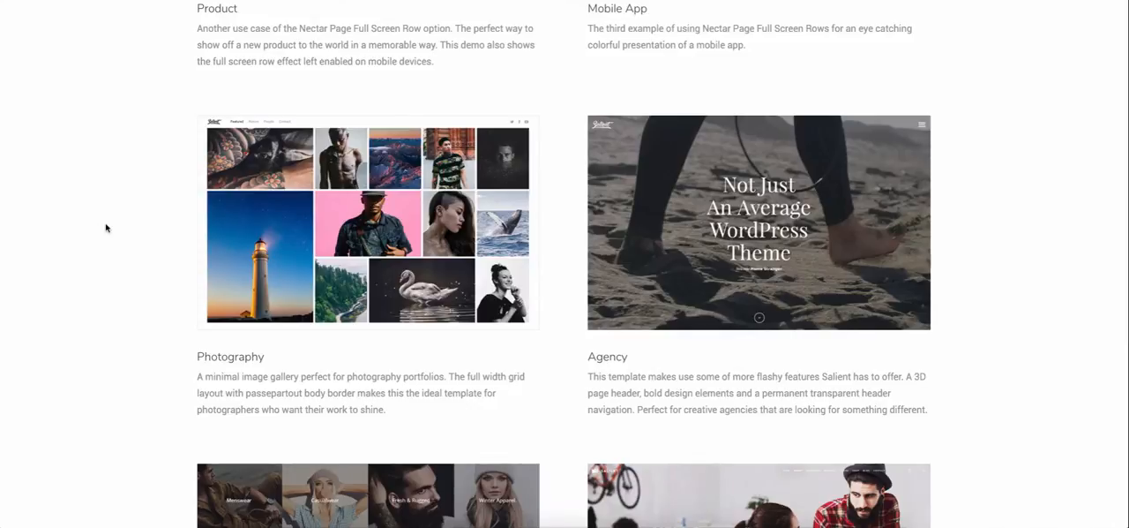
scroll("down", 3)
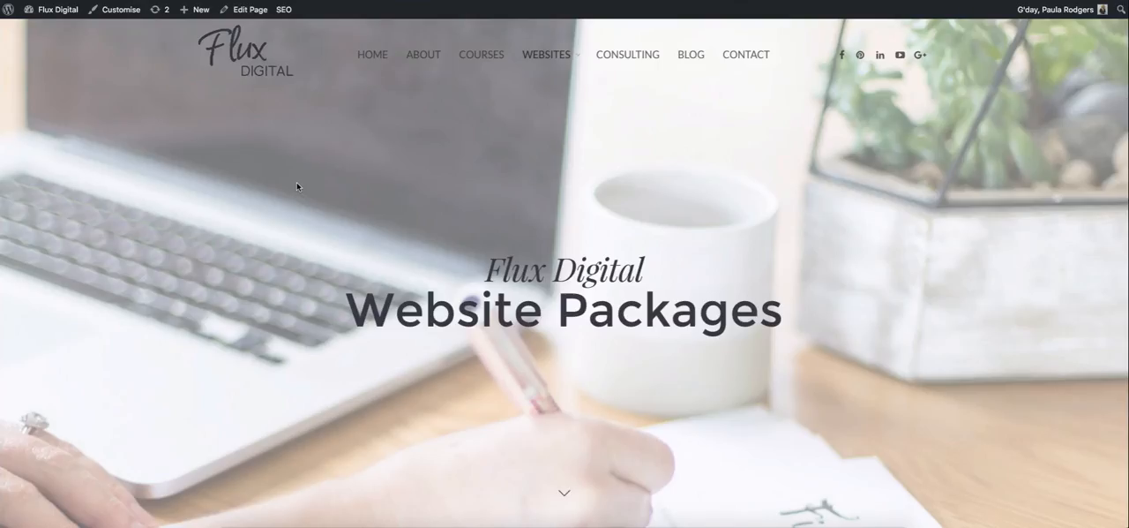
mouse_move(186, 205)
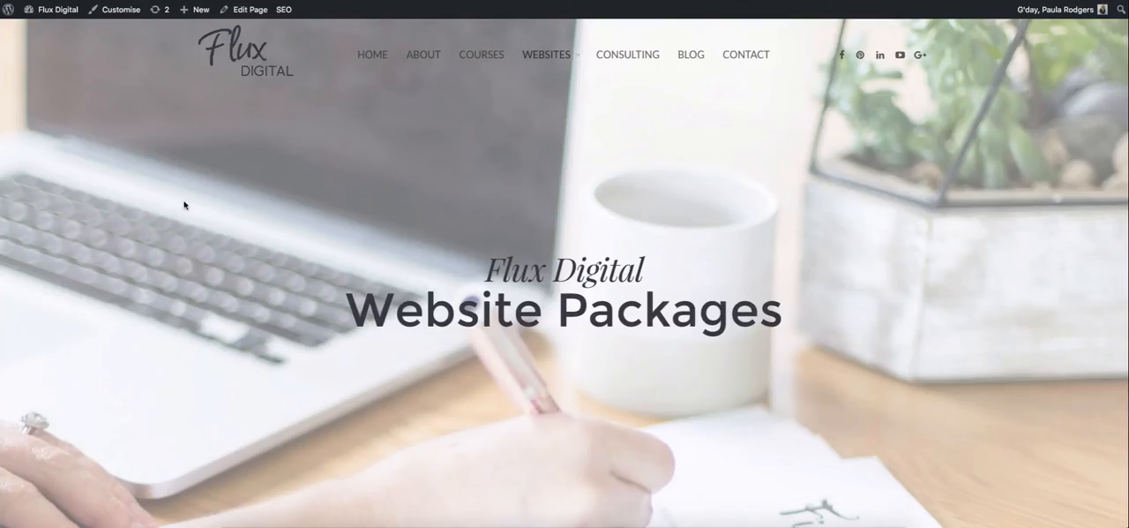
scroll("down", 3)
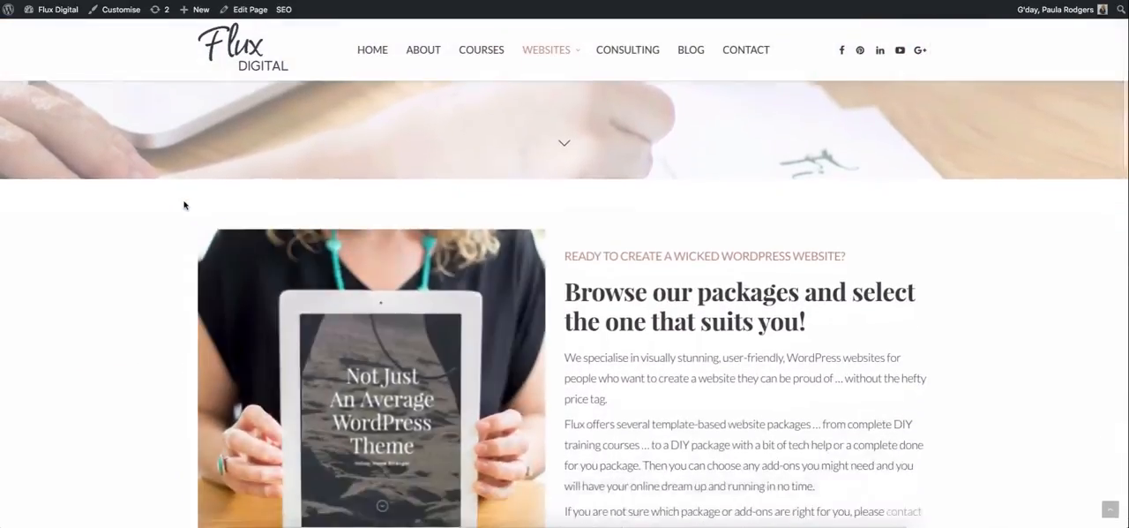
scroll("down", 3)
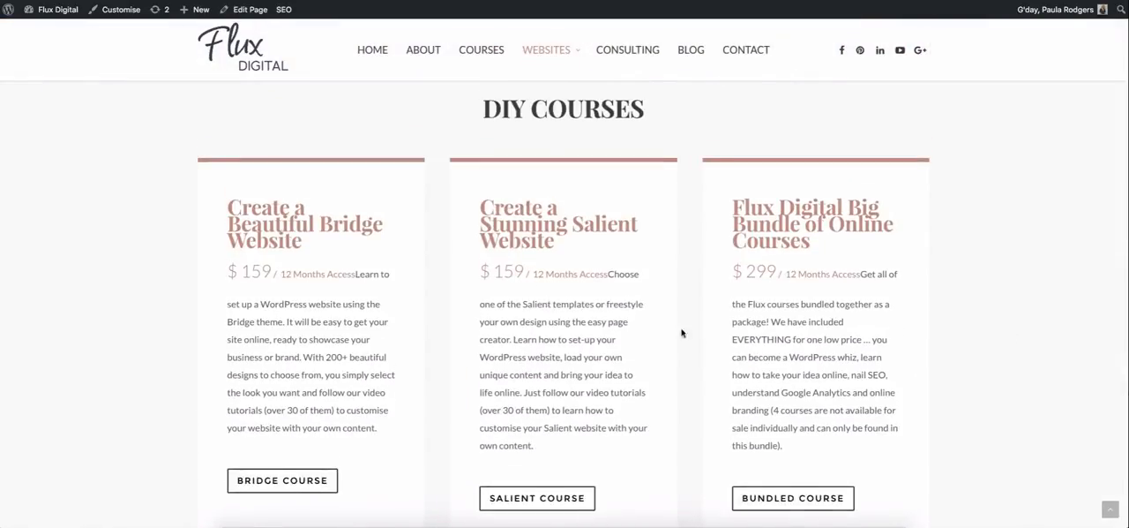
mouse_move(639, 325)
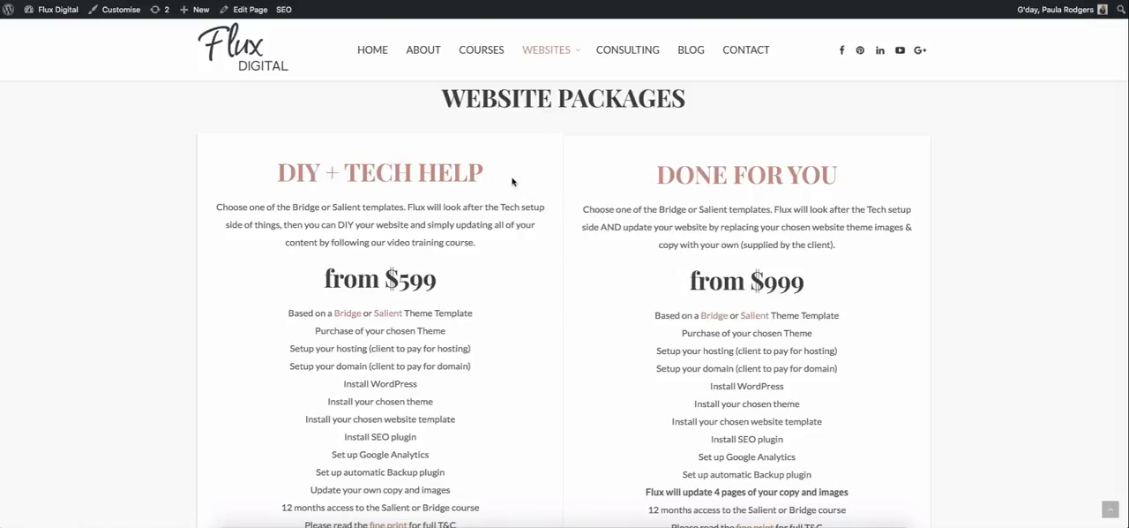
scroll("down", 3)
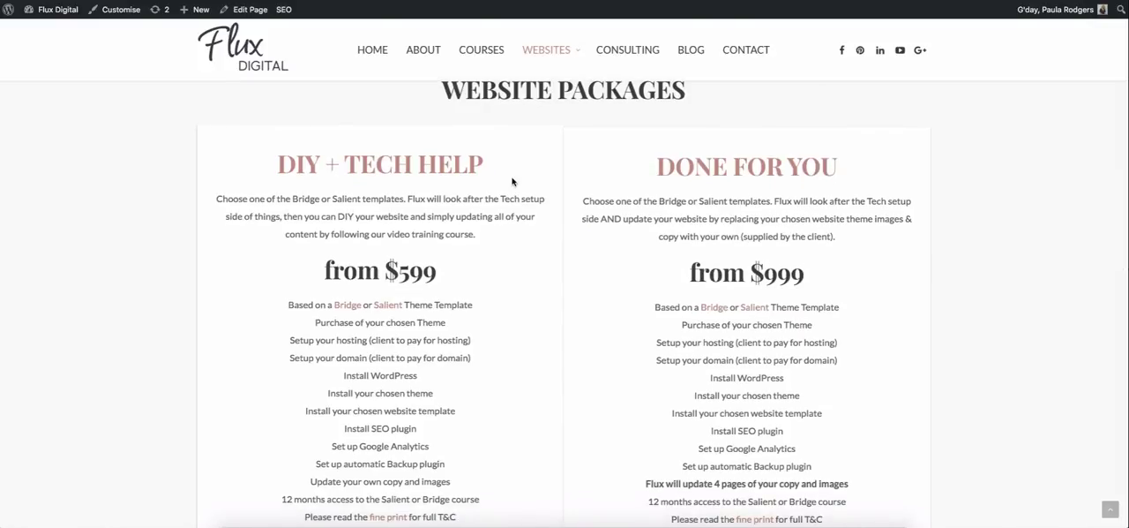
scroll("down", 3)
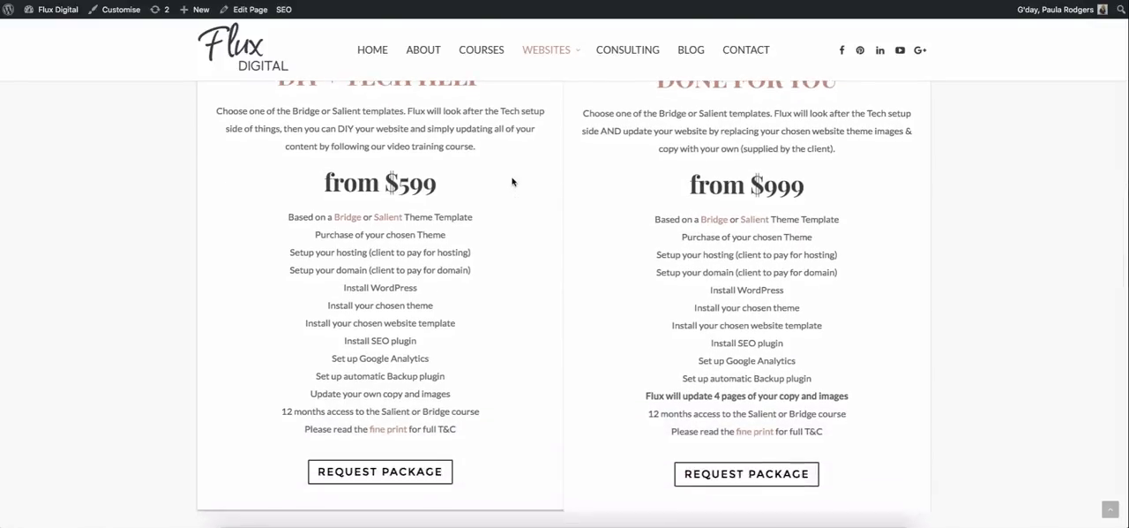
mouse_move(473, 349)
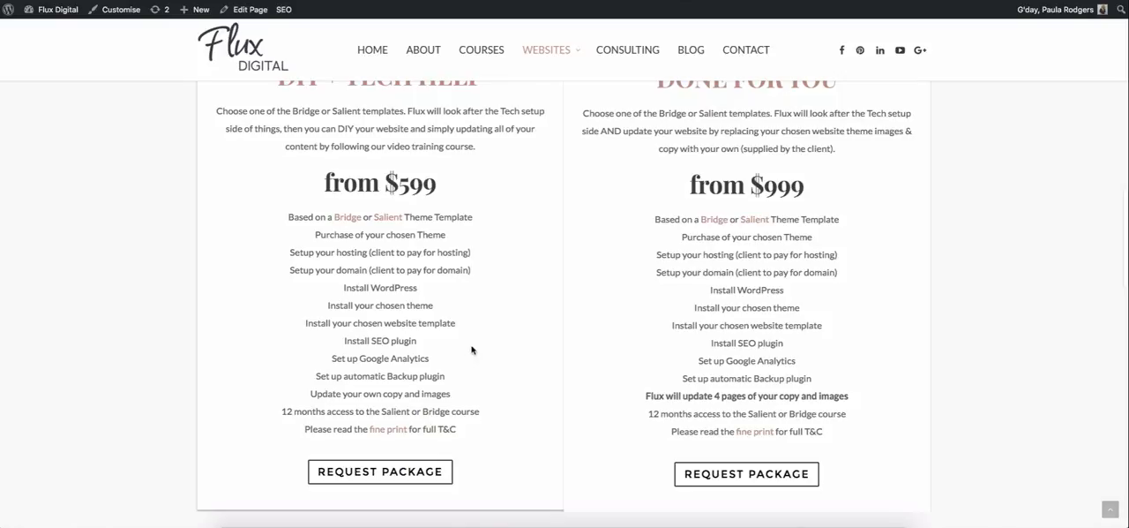
mouse_move(418, 367)
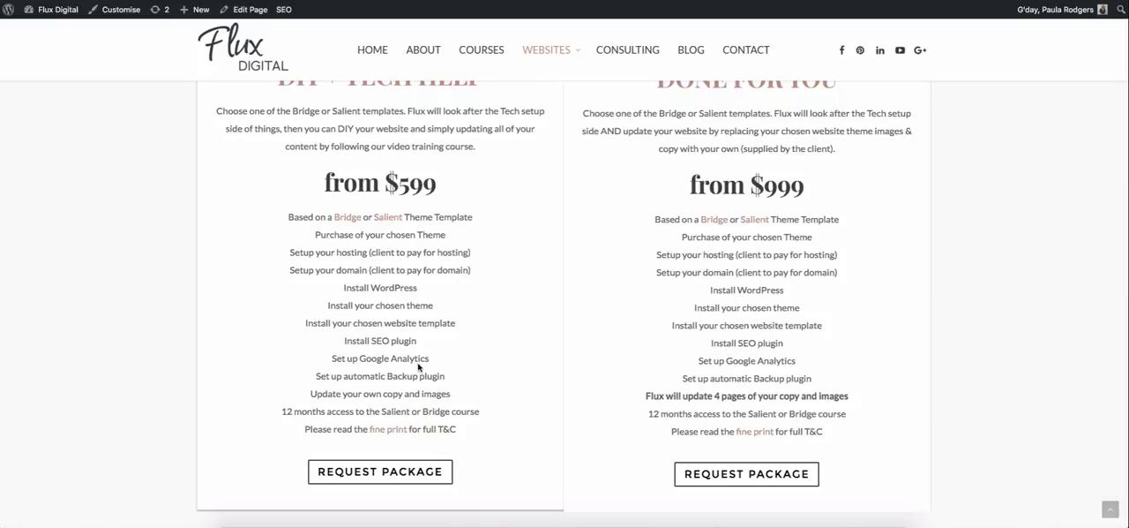
mouse_move(437, 371)
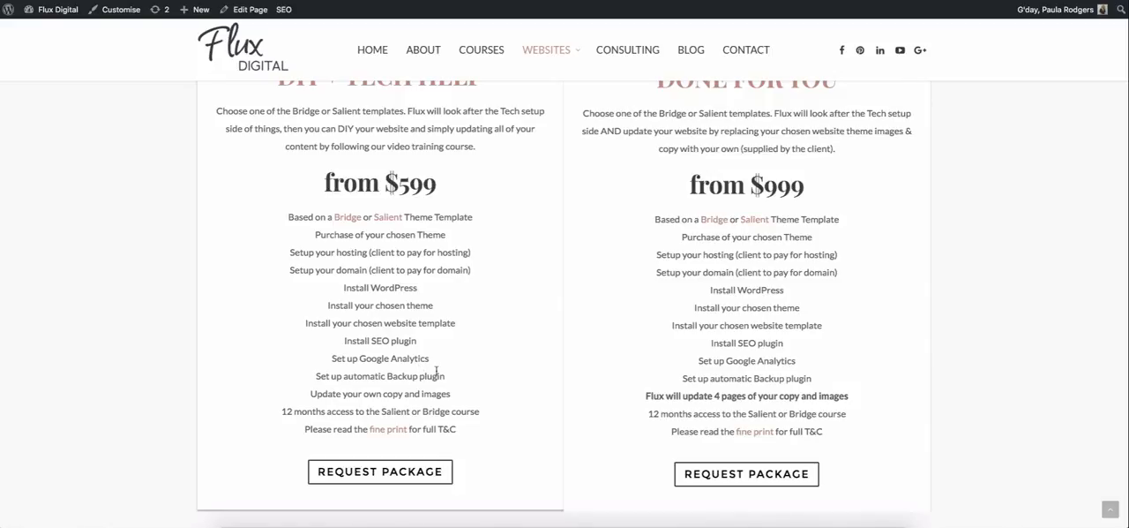
mouse_move(508, 381)
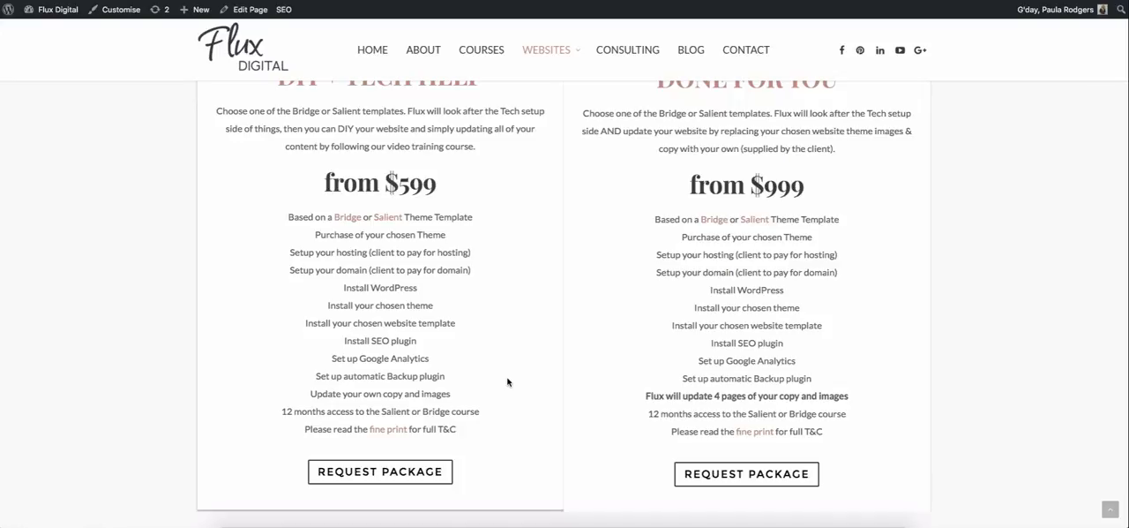
scroll("up", 3)
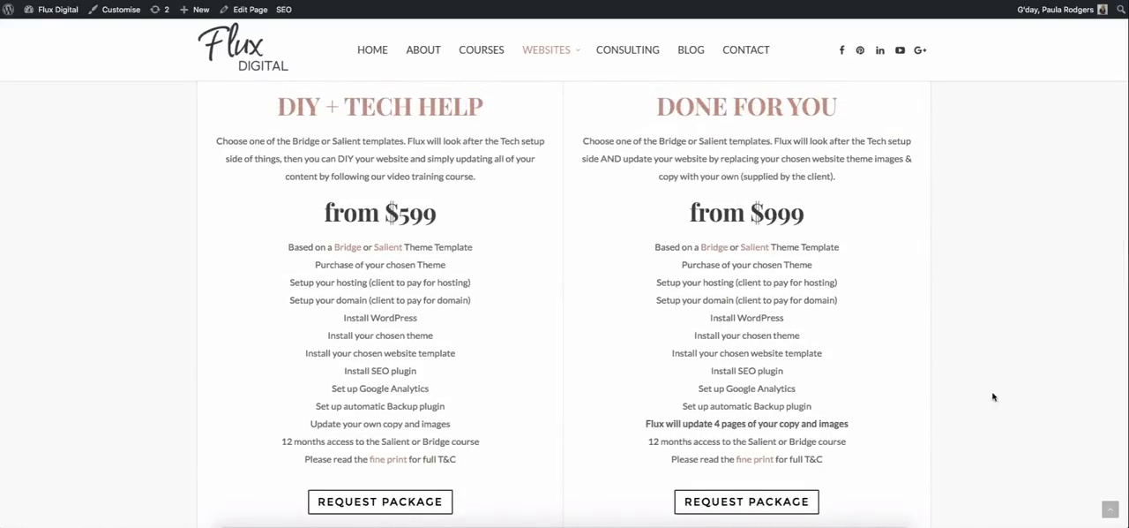
mouse_move(1020, 344)
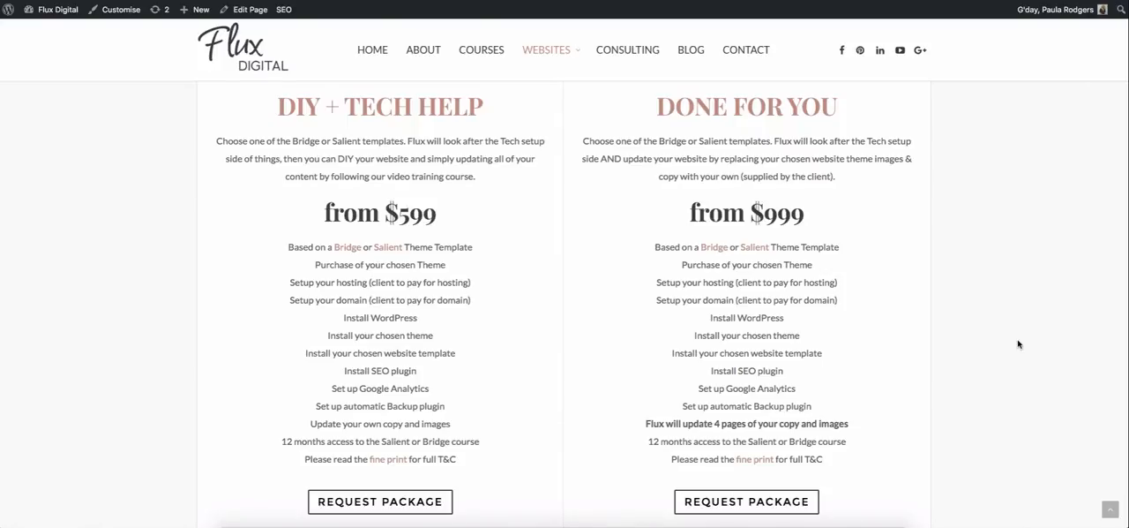
scroll("down", 3)
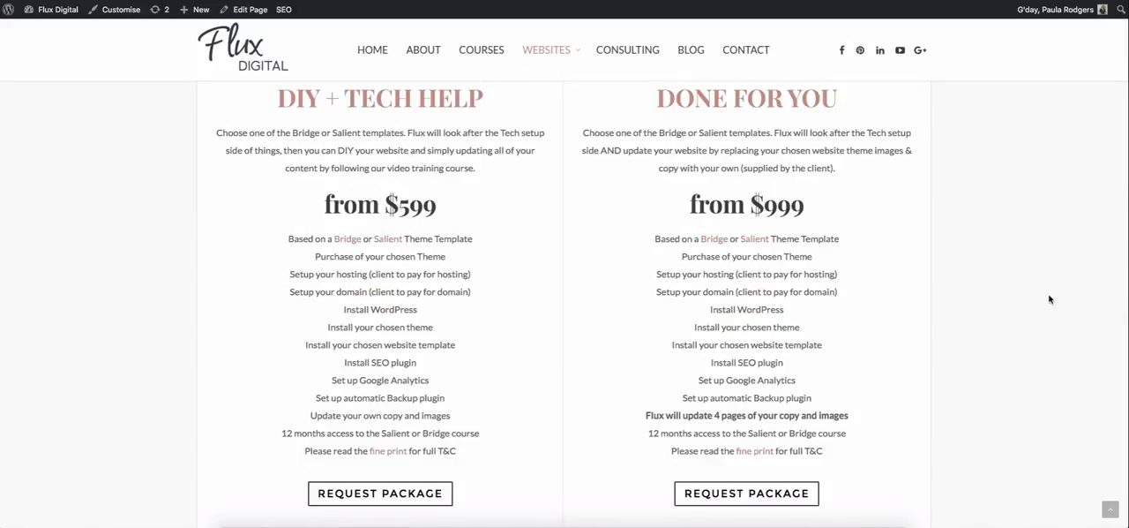